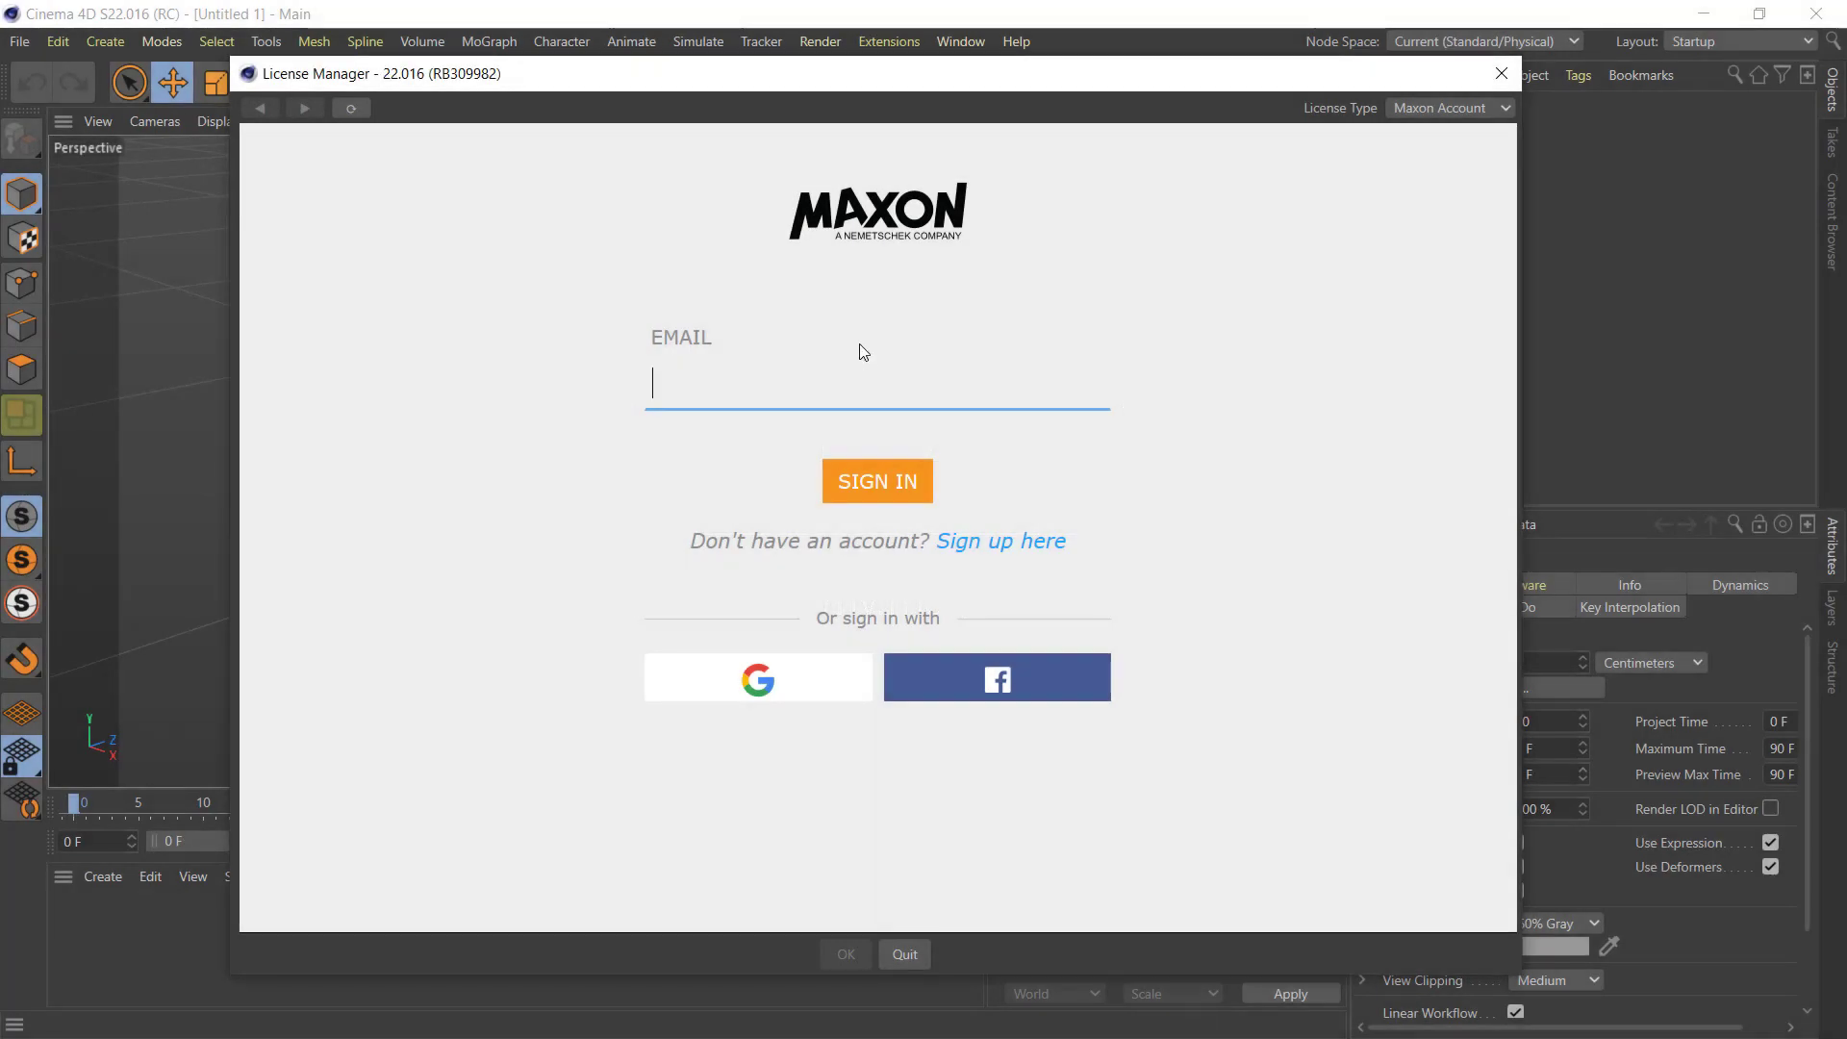
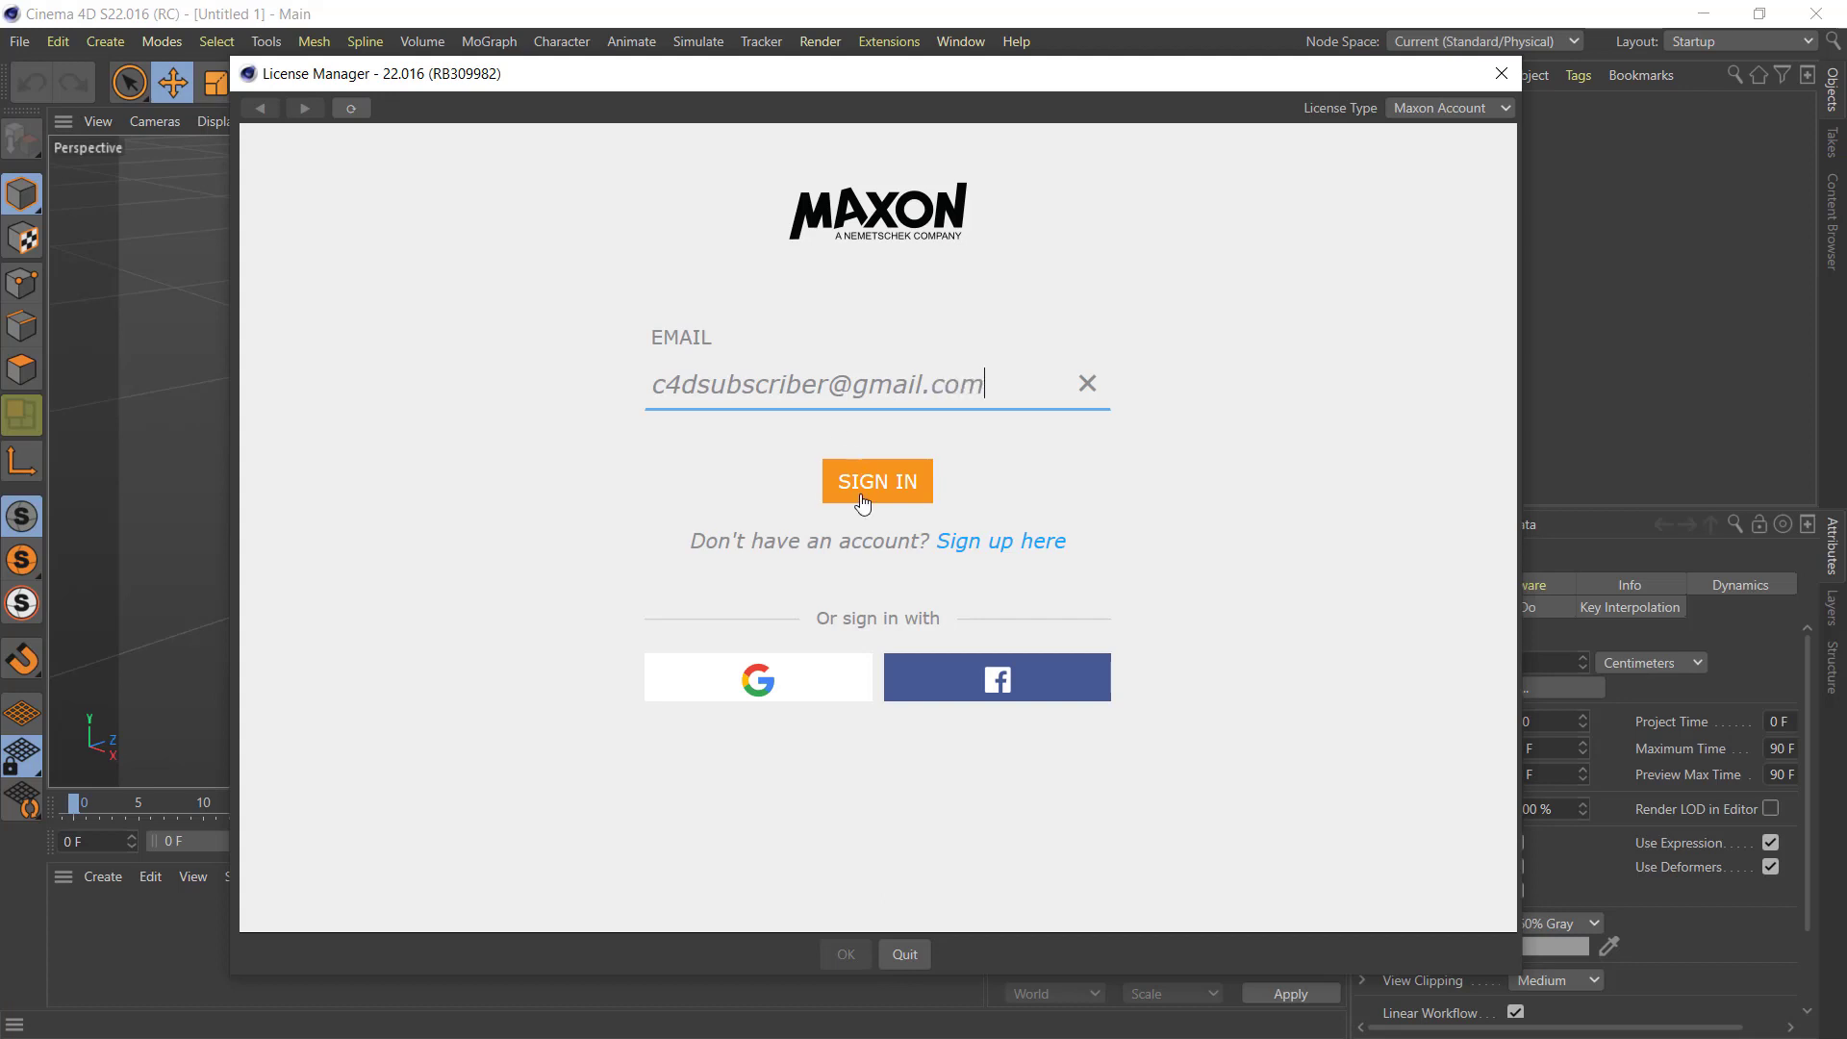
Step: Sign in to the License Manager with the c4dsub…ail.com Maxon account and its password
click(877, 481)
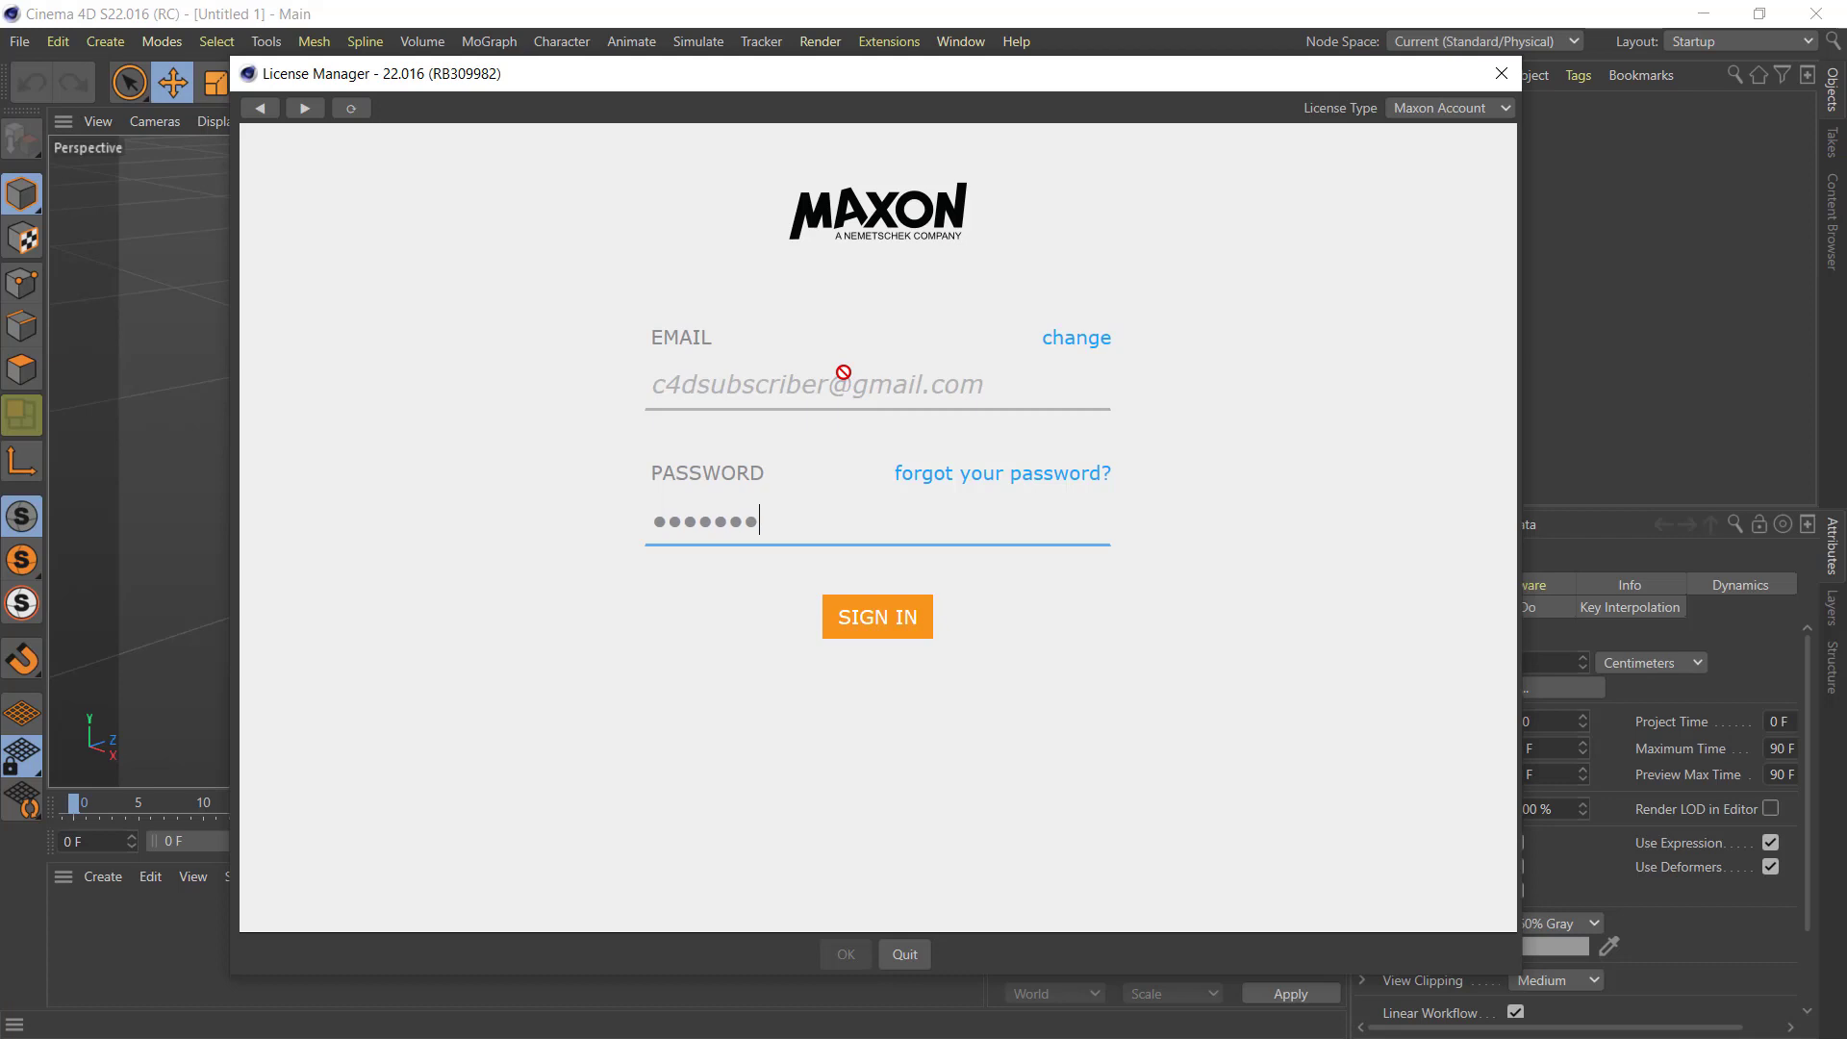
click(877, 616)
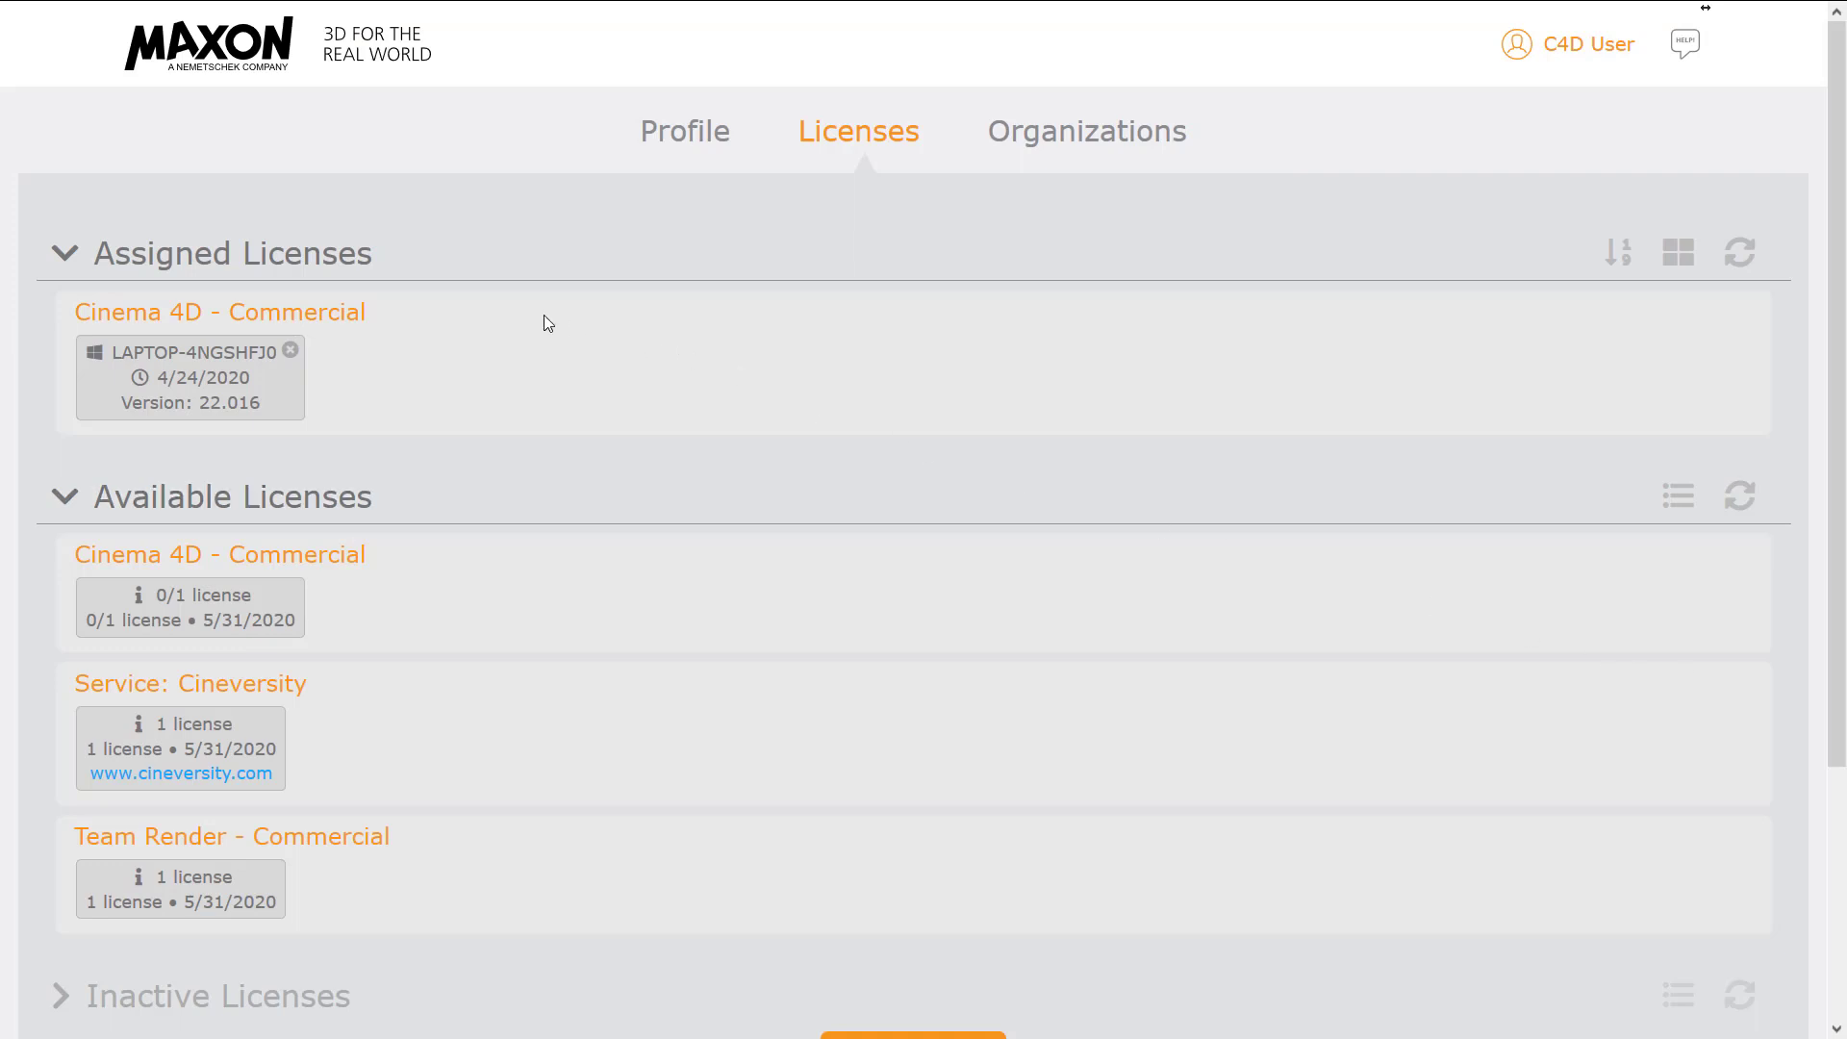
Step: Move from the MyMaxon Licenses page to the Maxon Office Organizations overview
click(1678, 493)
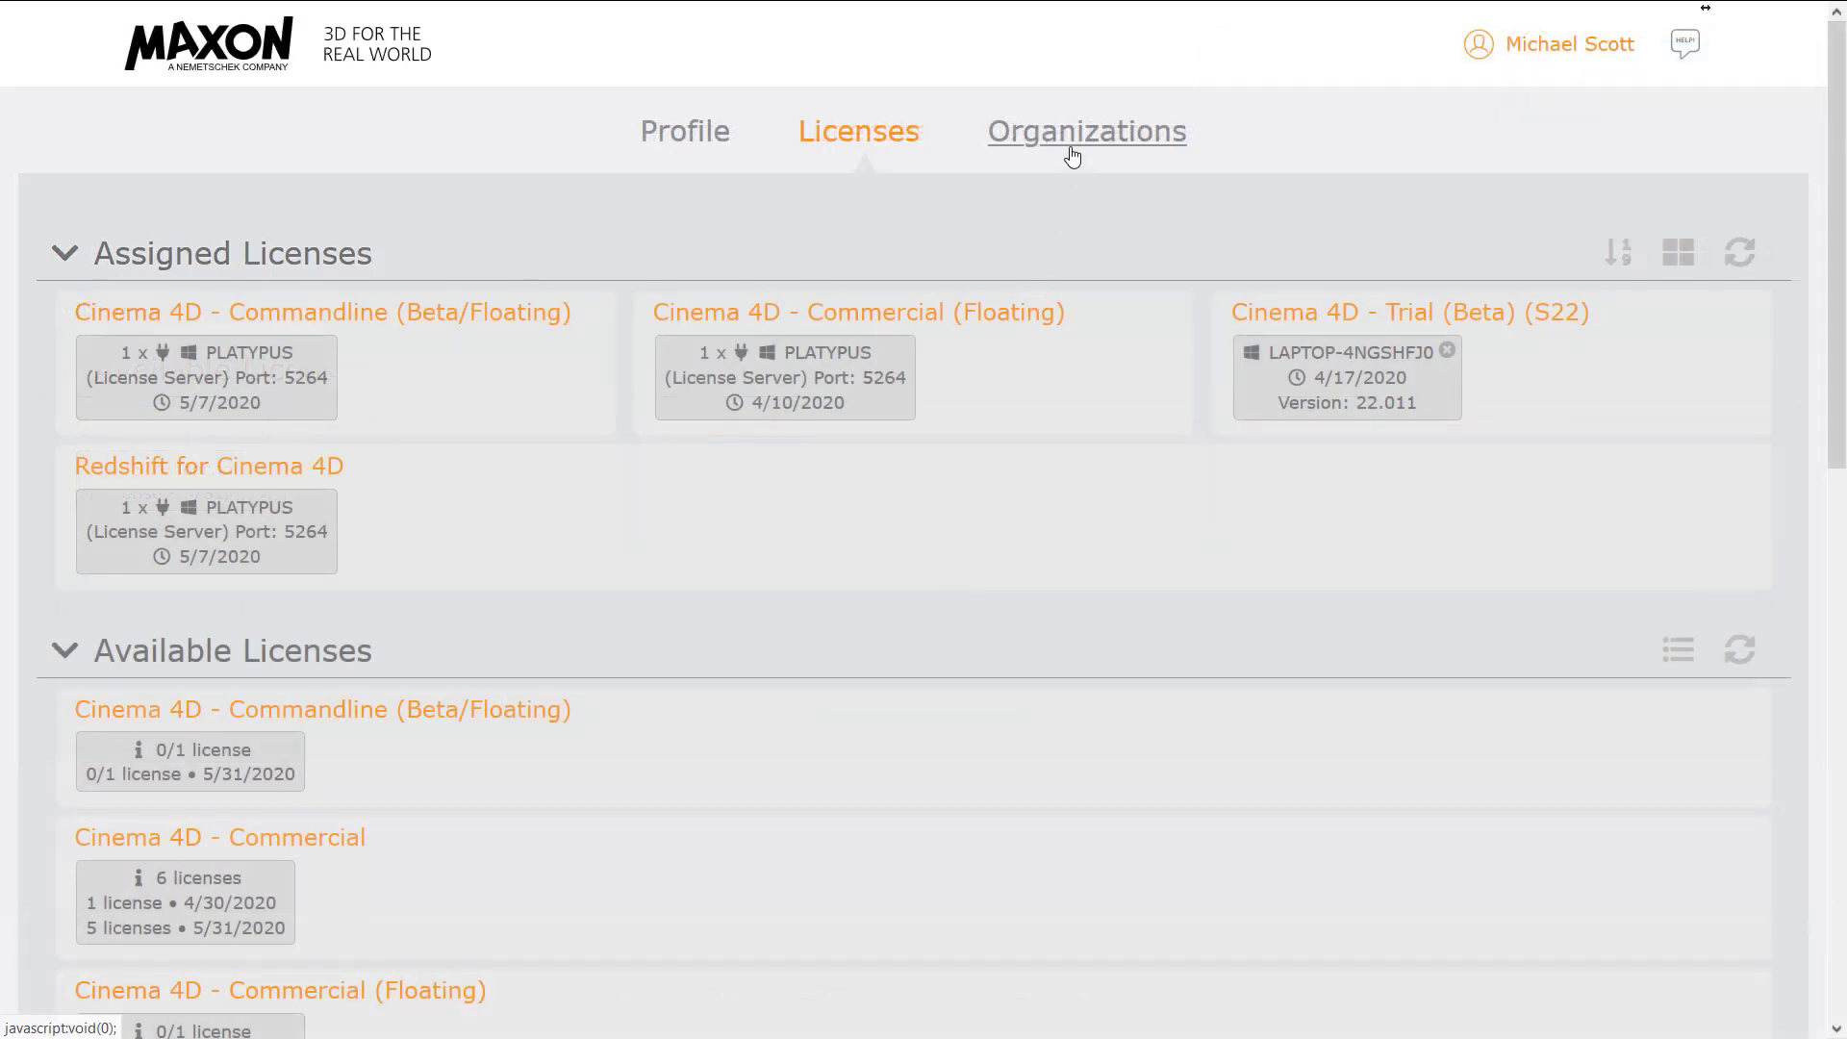
click(1084, 131)
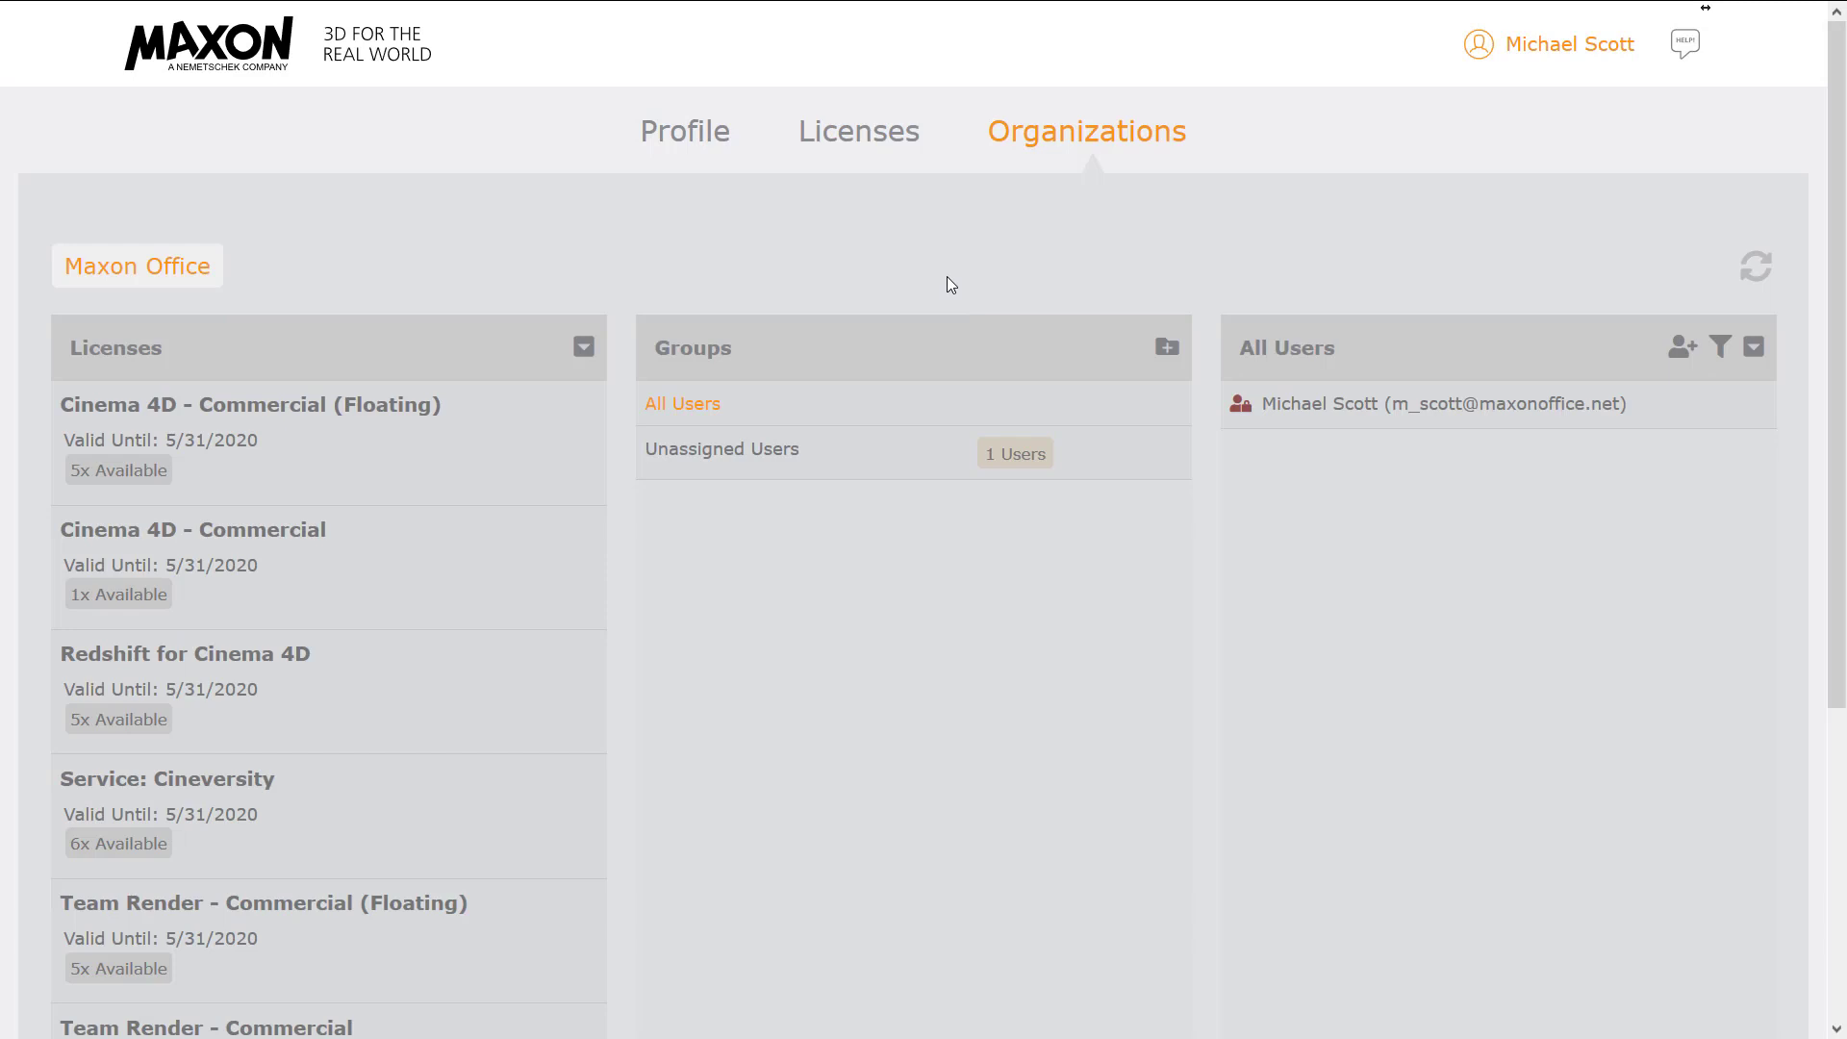
mouse_move(1721, 346)
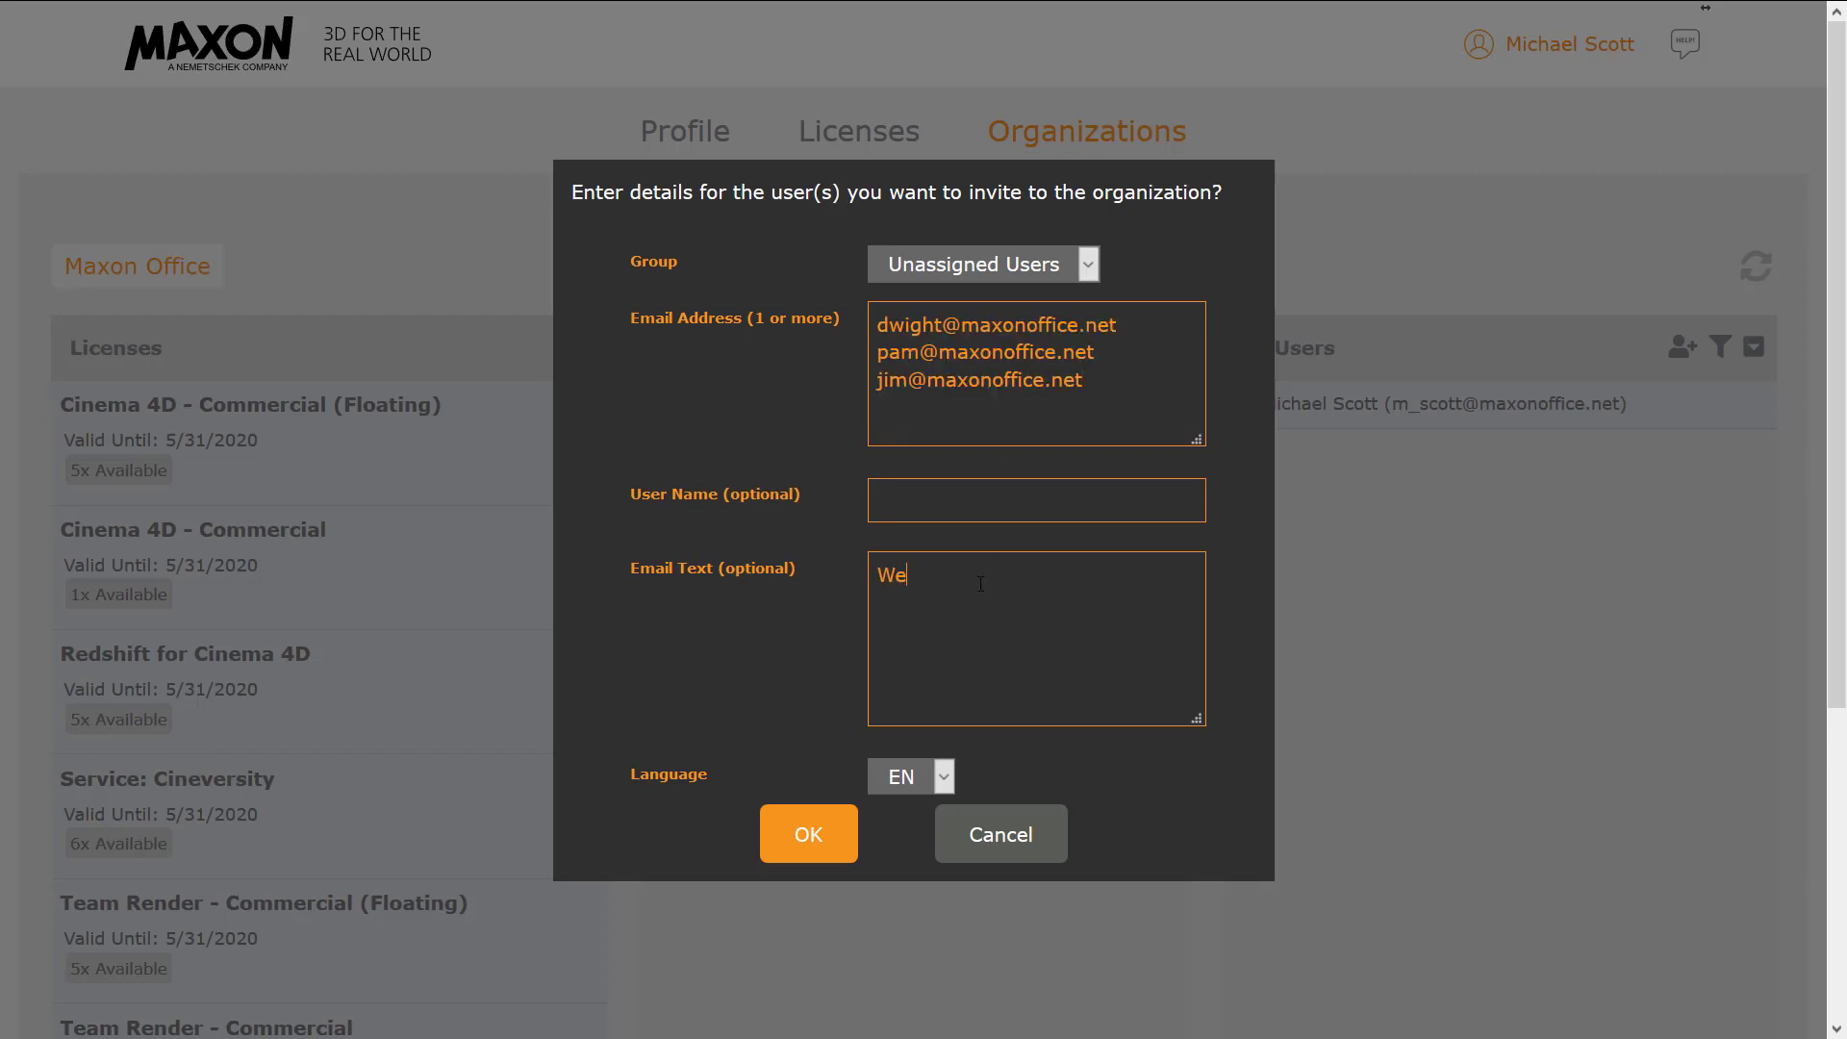
Step: Send the three user invitations with the note 'We got C4D!!!!' and confirm
text(got C4D!!!!)
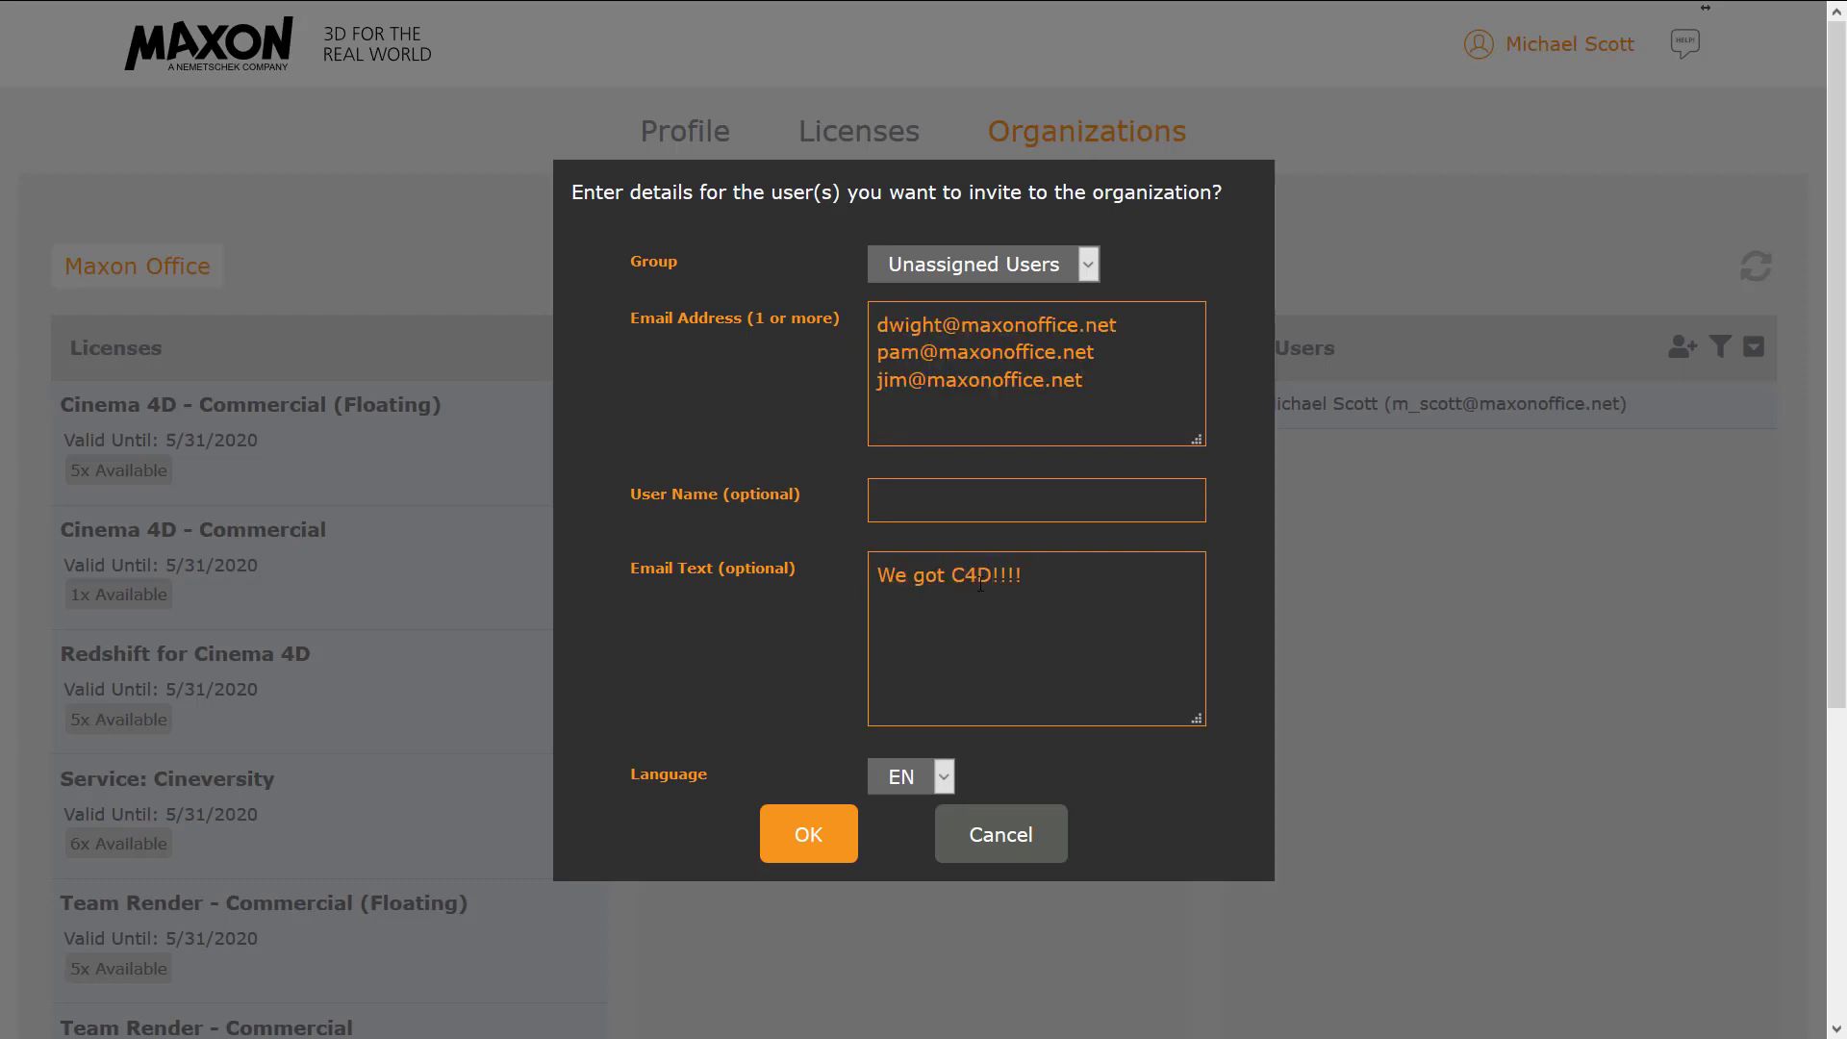
click(808, 833)
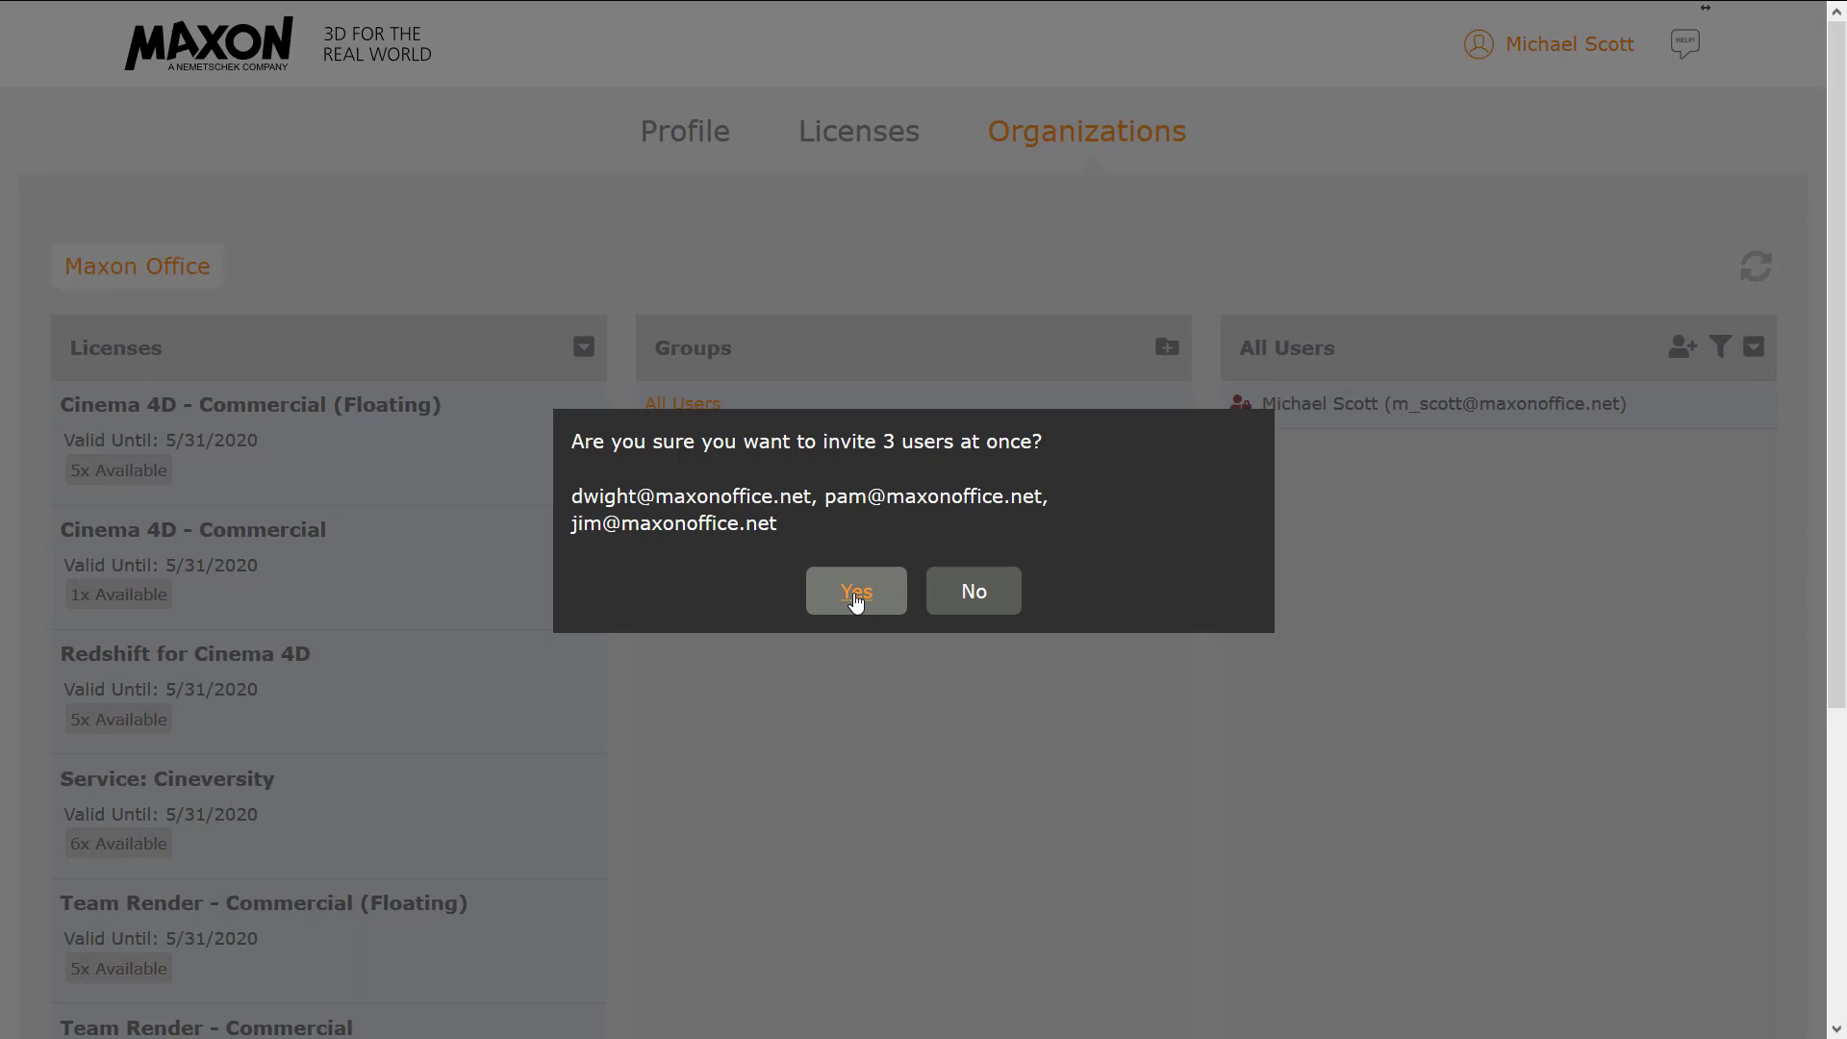
click(855, 589)
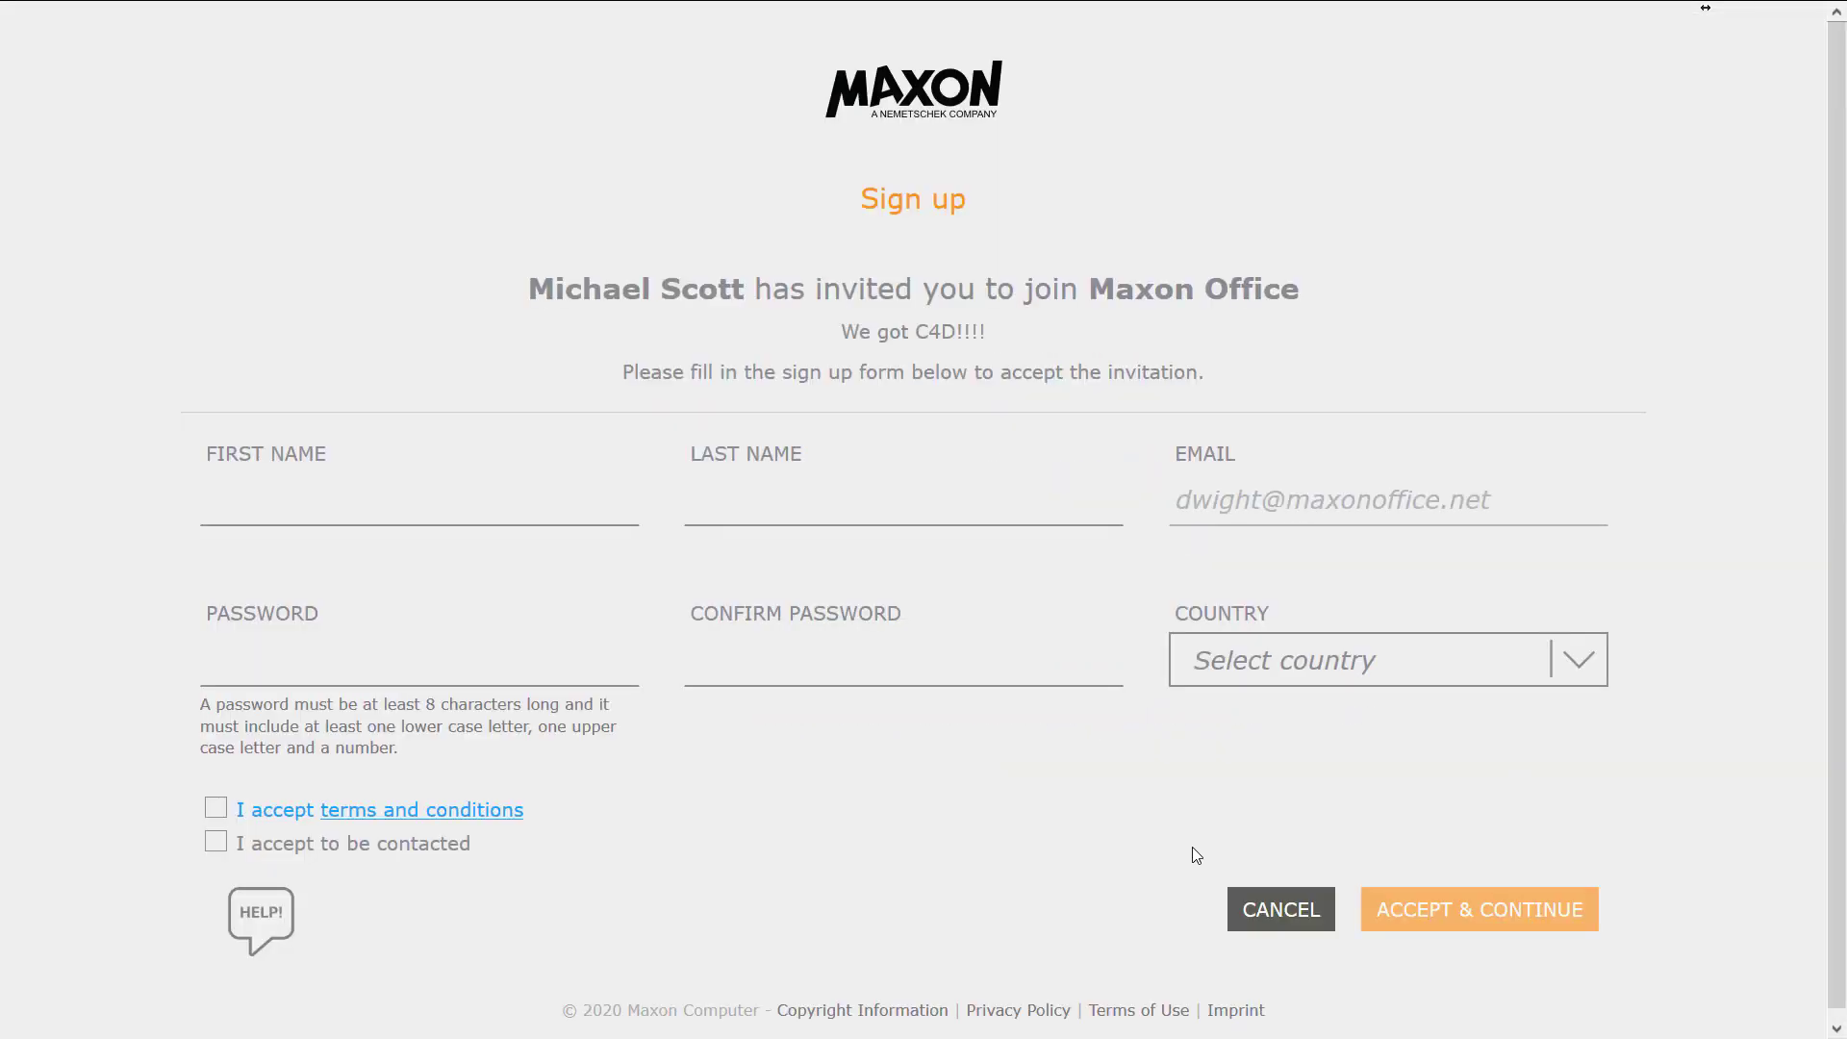
mouse_move(814, 628)
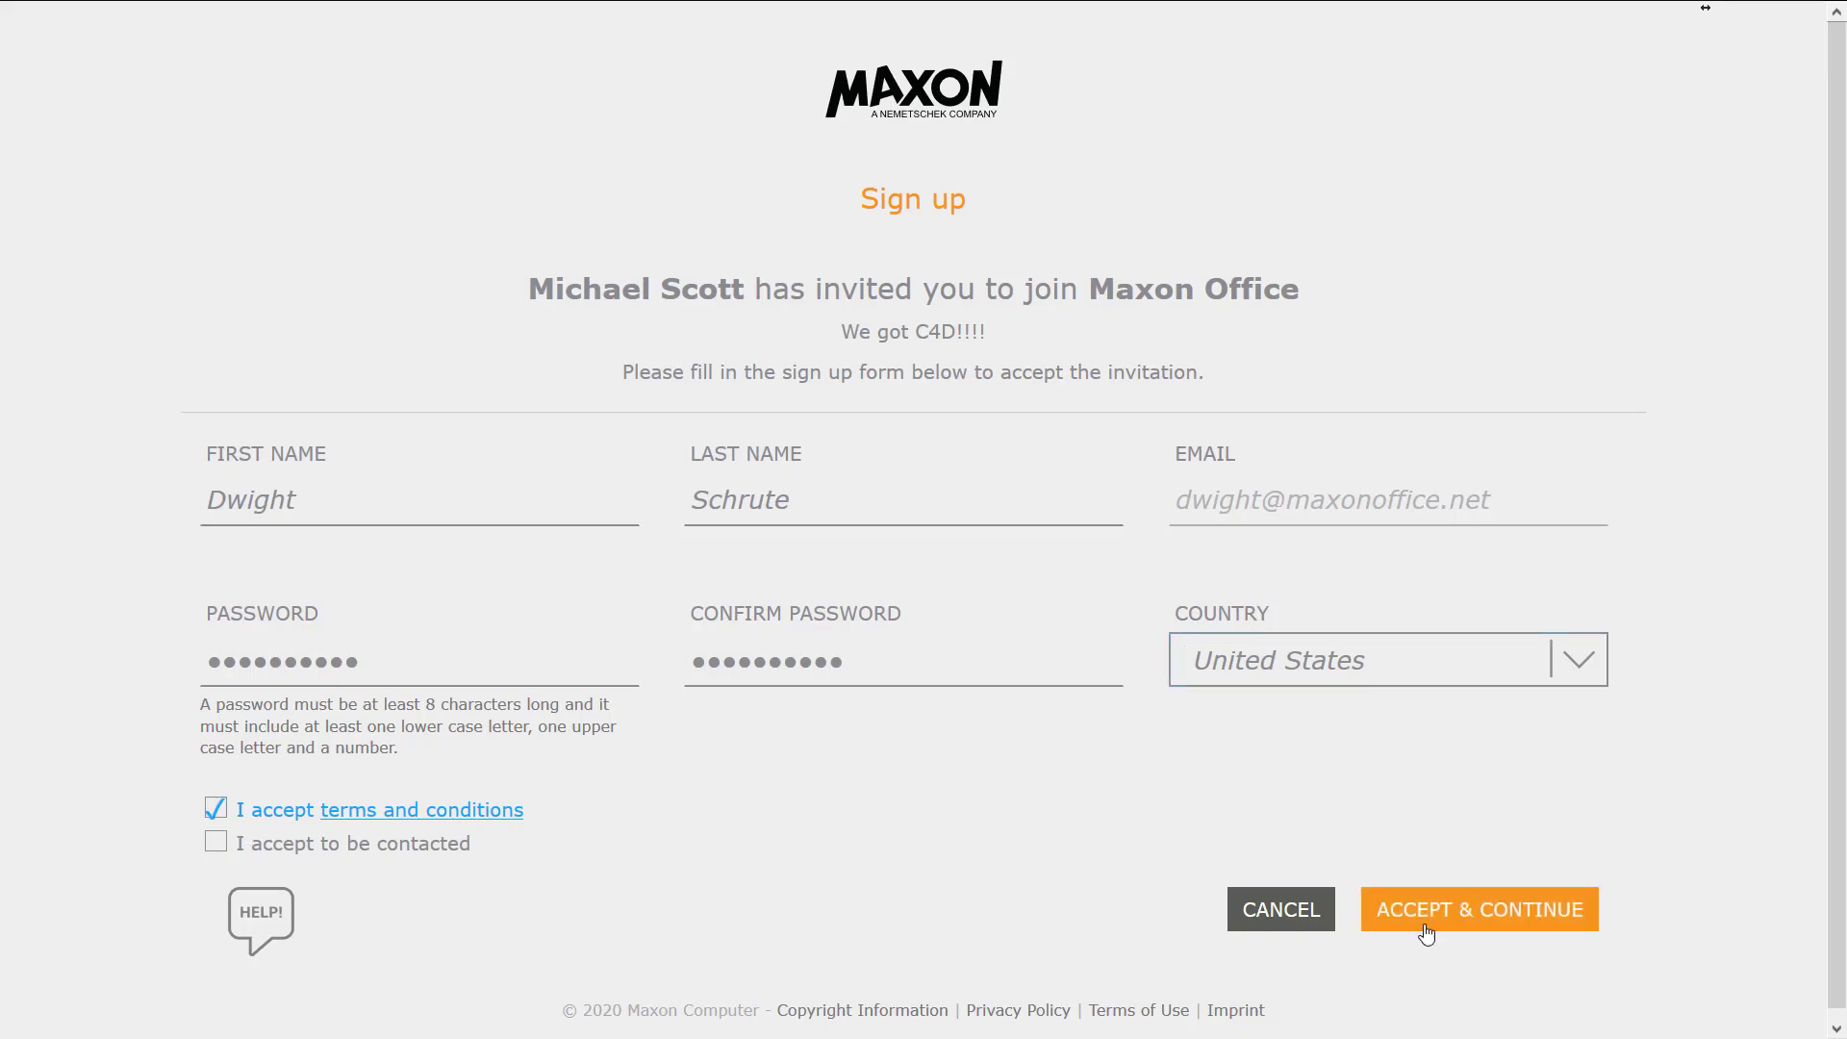
Step: Complete the invitee sign-up, remove a member, and assign a quantity of Cinema 4D licenses
click(1479, 908)
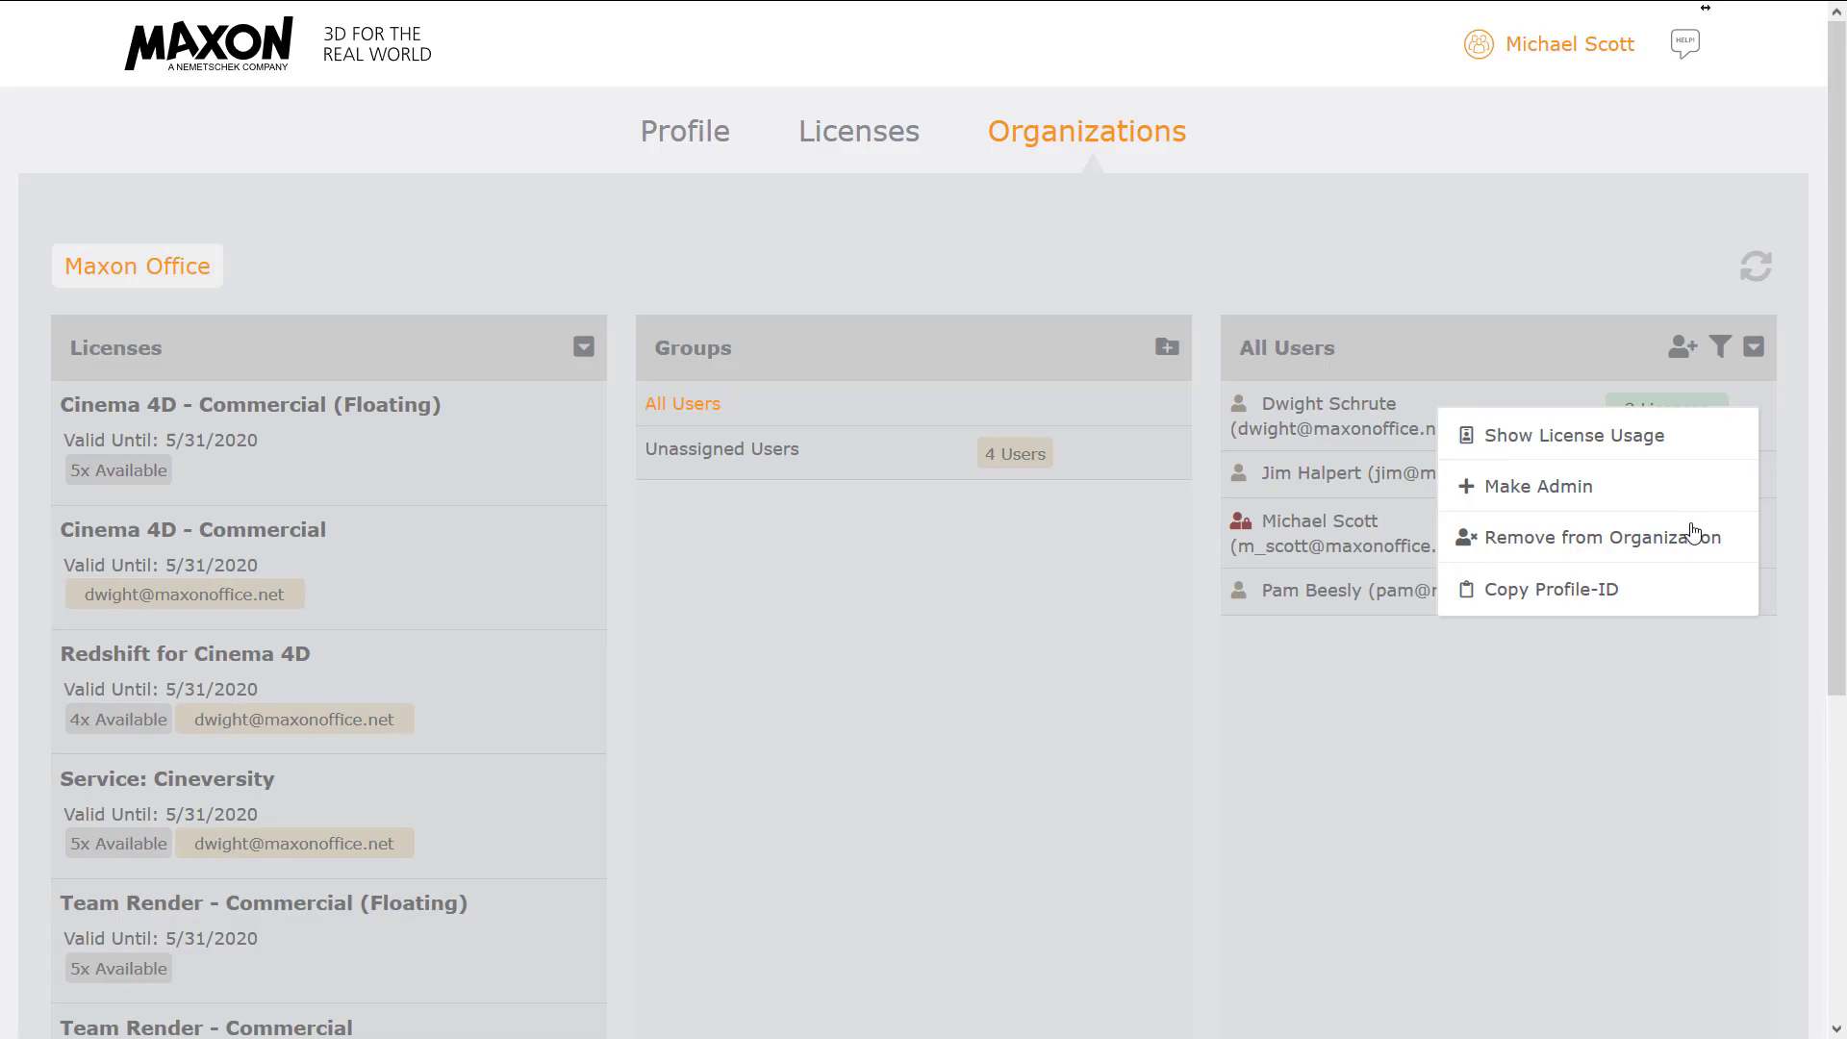
click(868, 586)
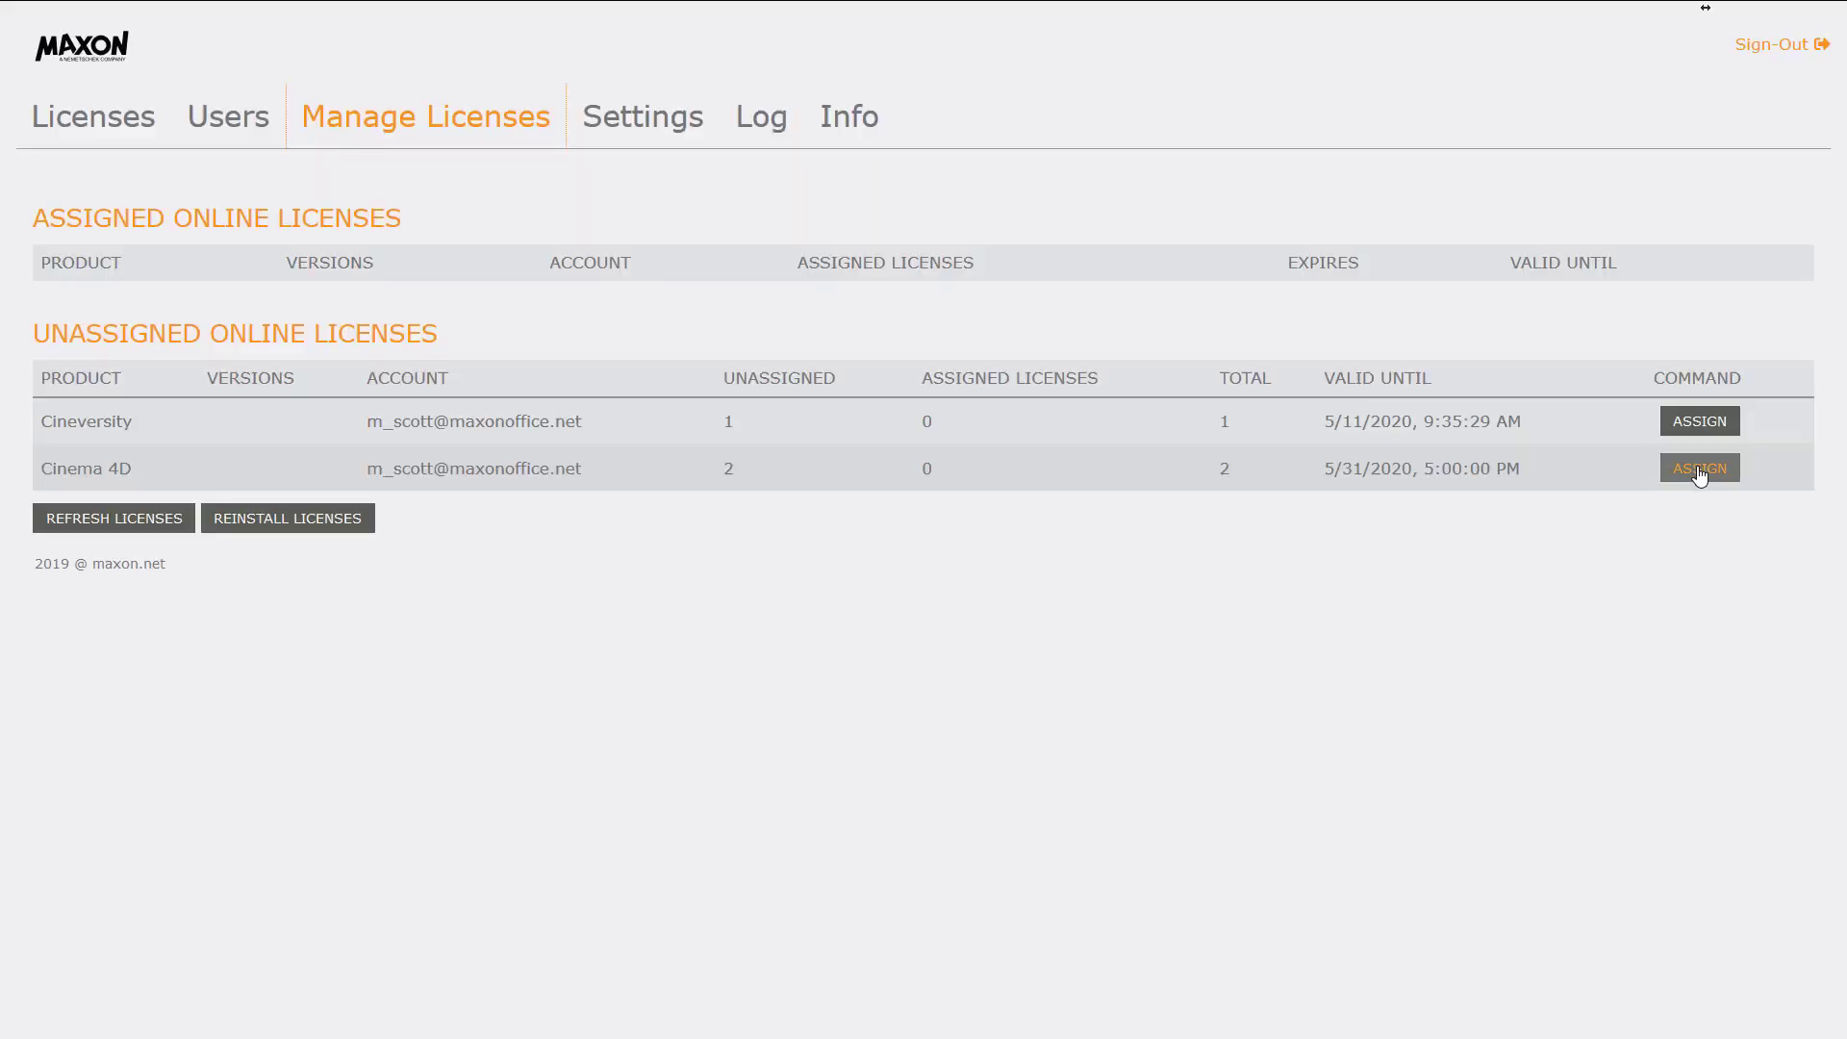
click(1699, 468)
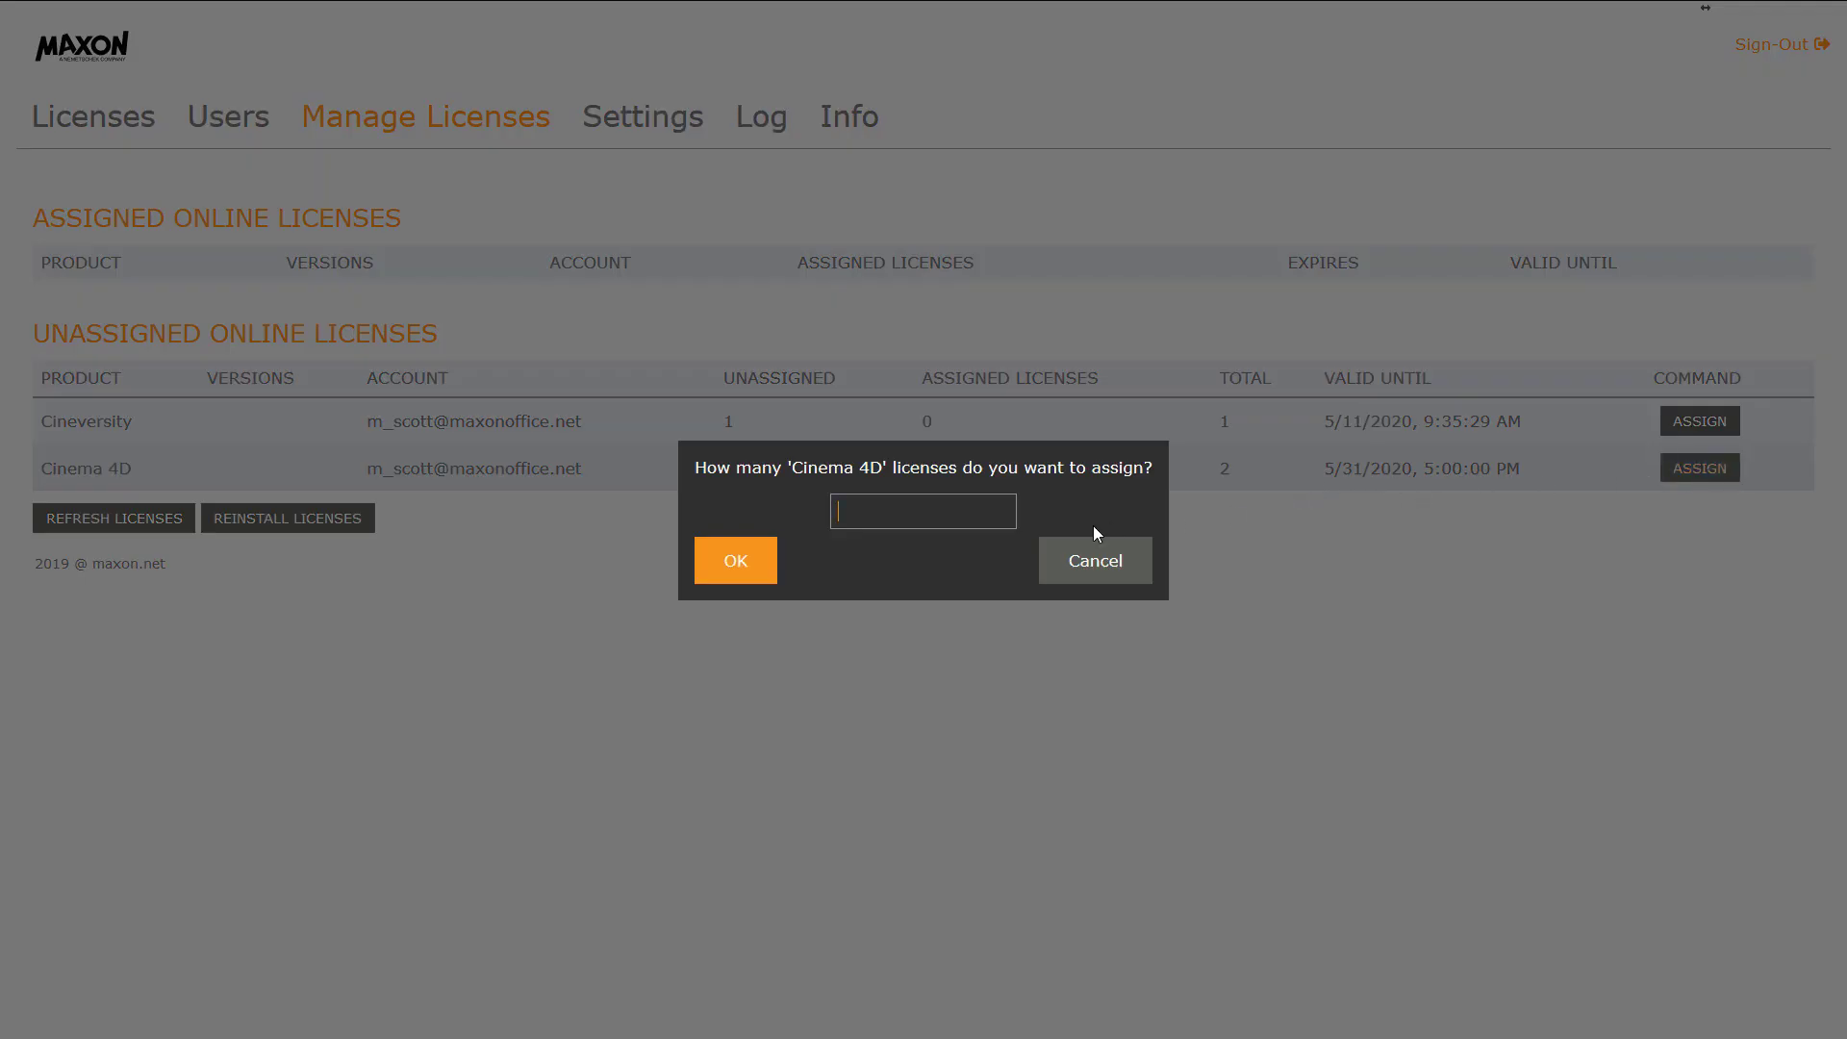
click(734, 560)
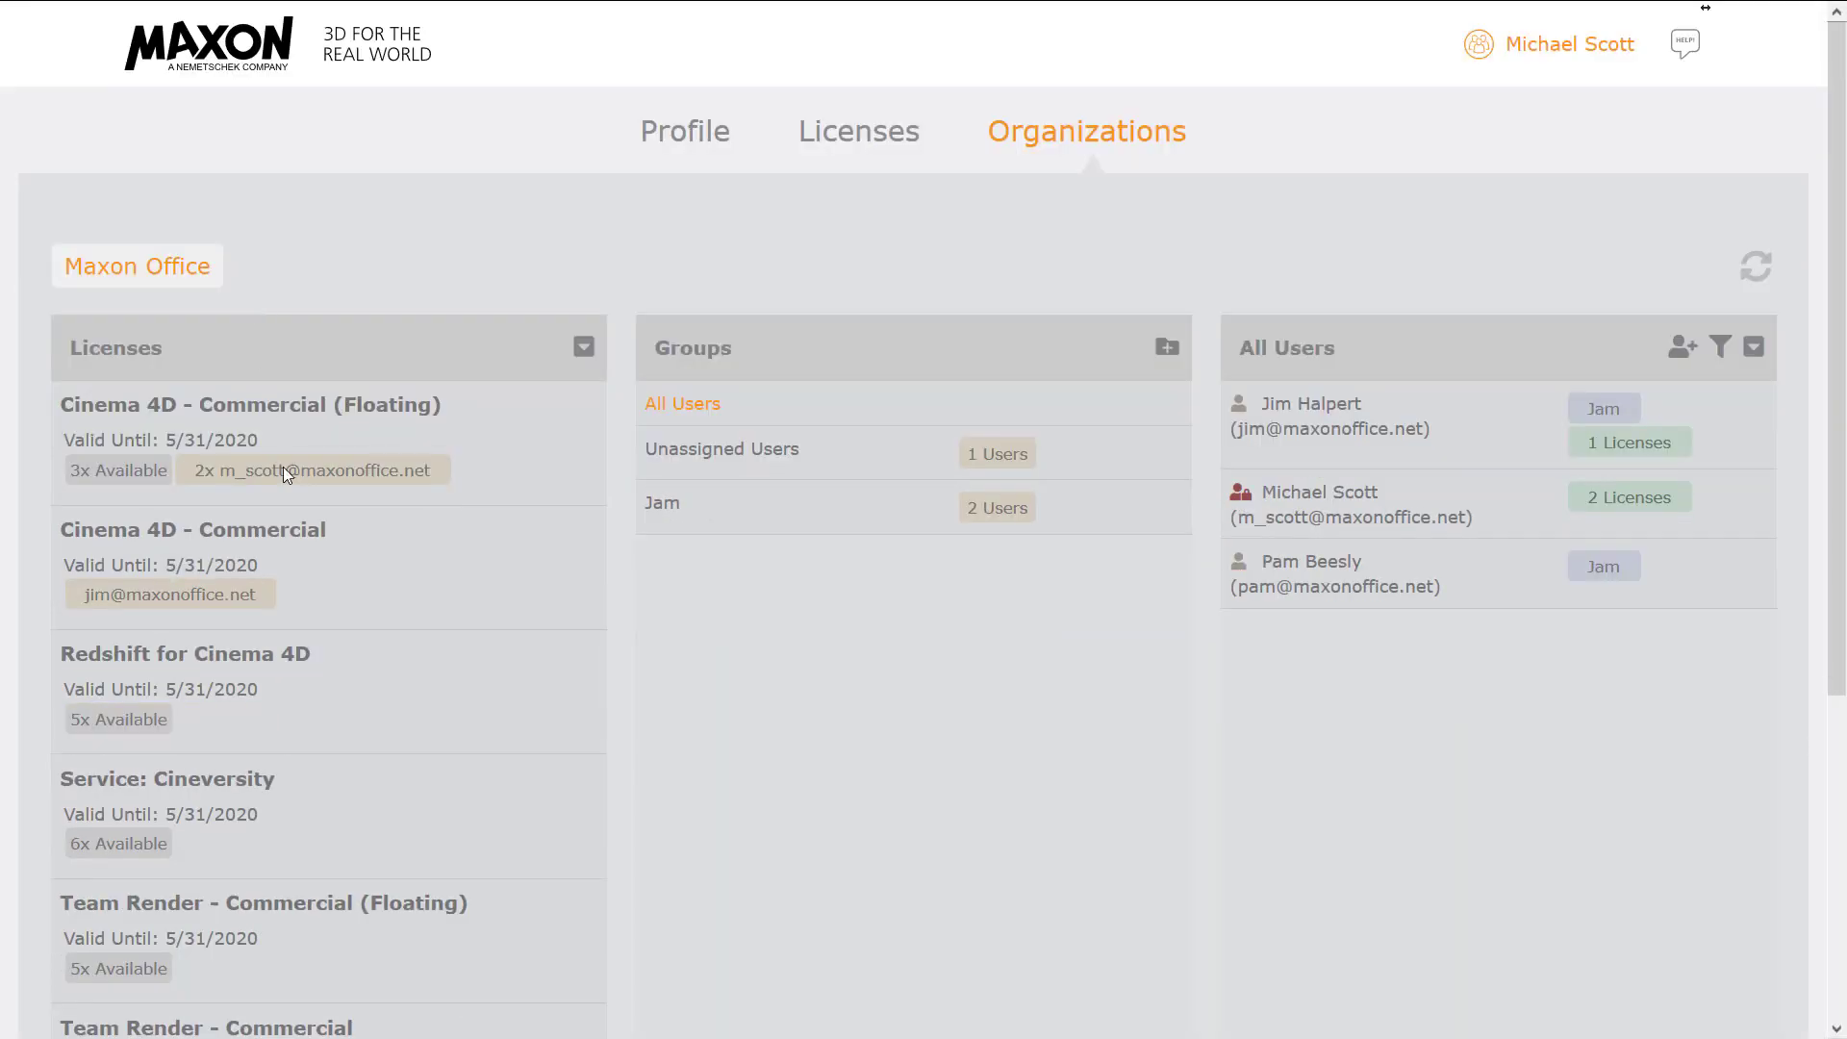
mouse_move(258, 665)
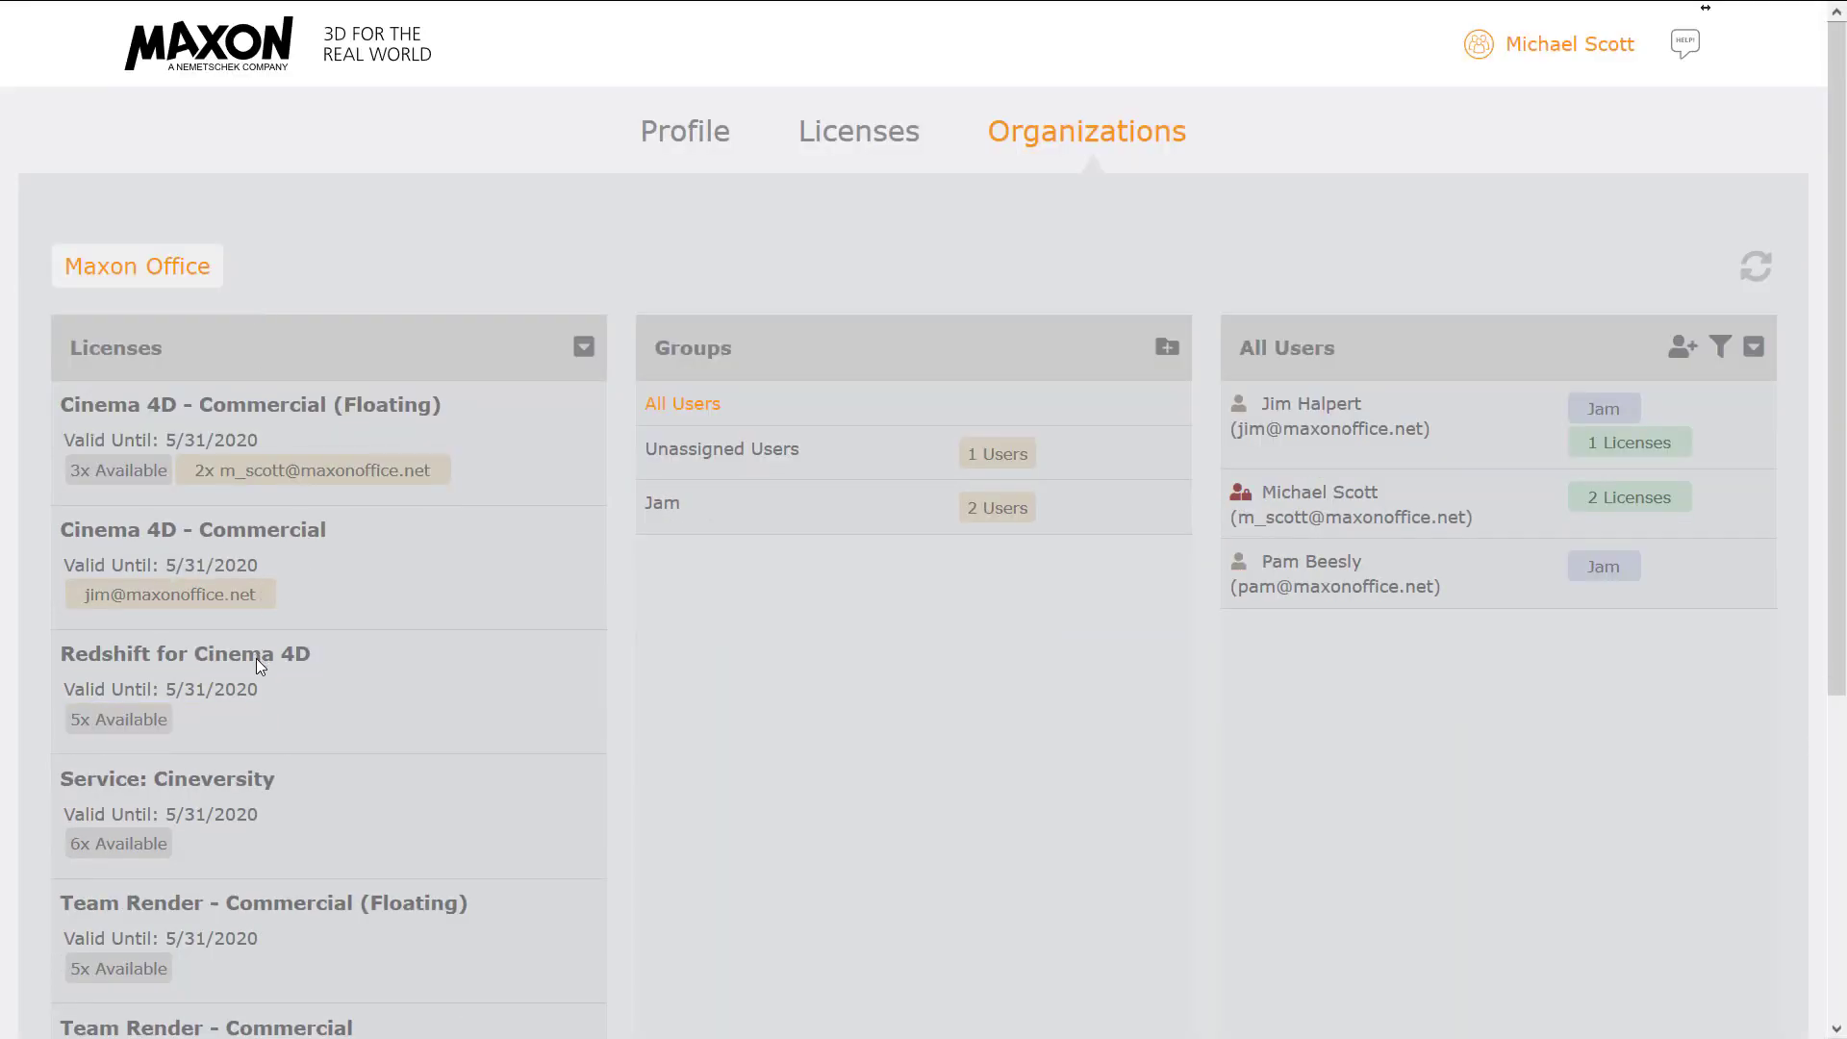
mouse_move(51, 499)
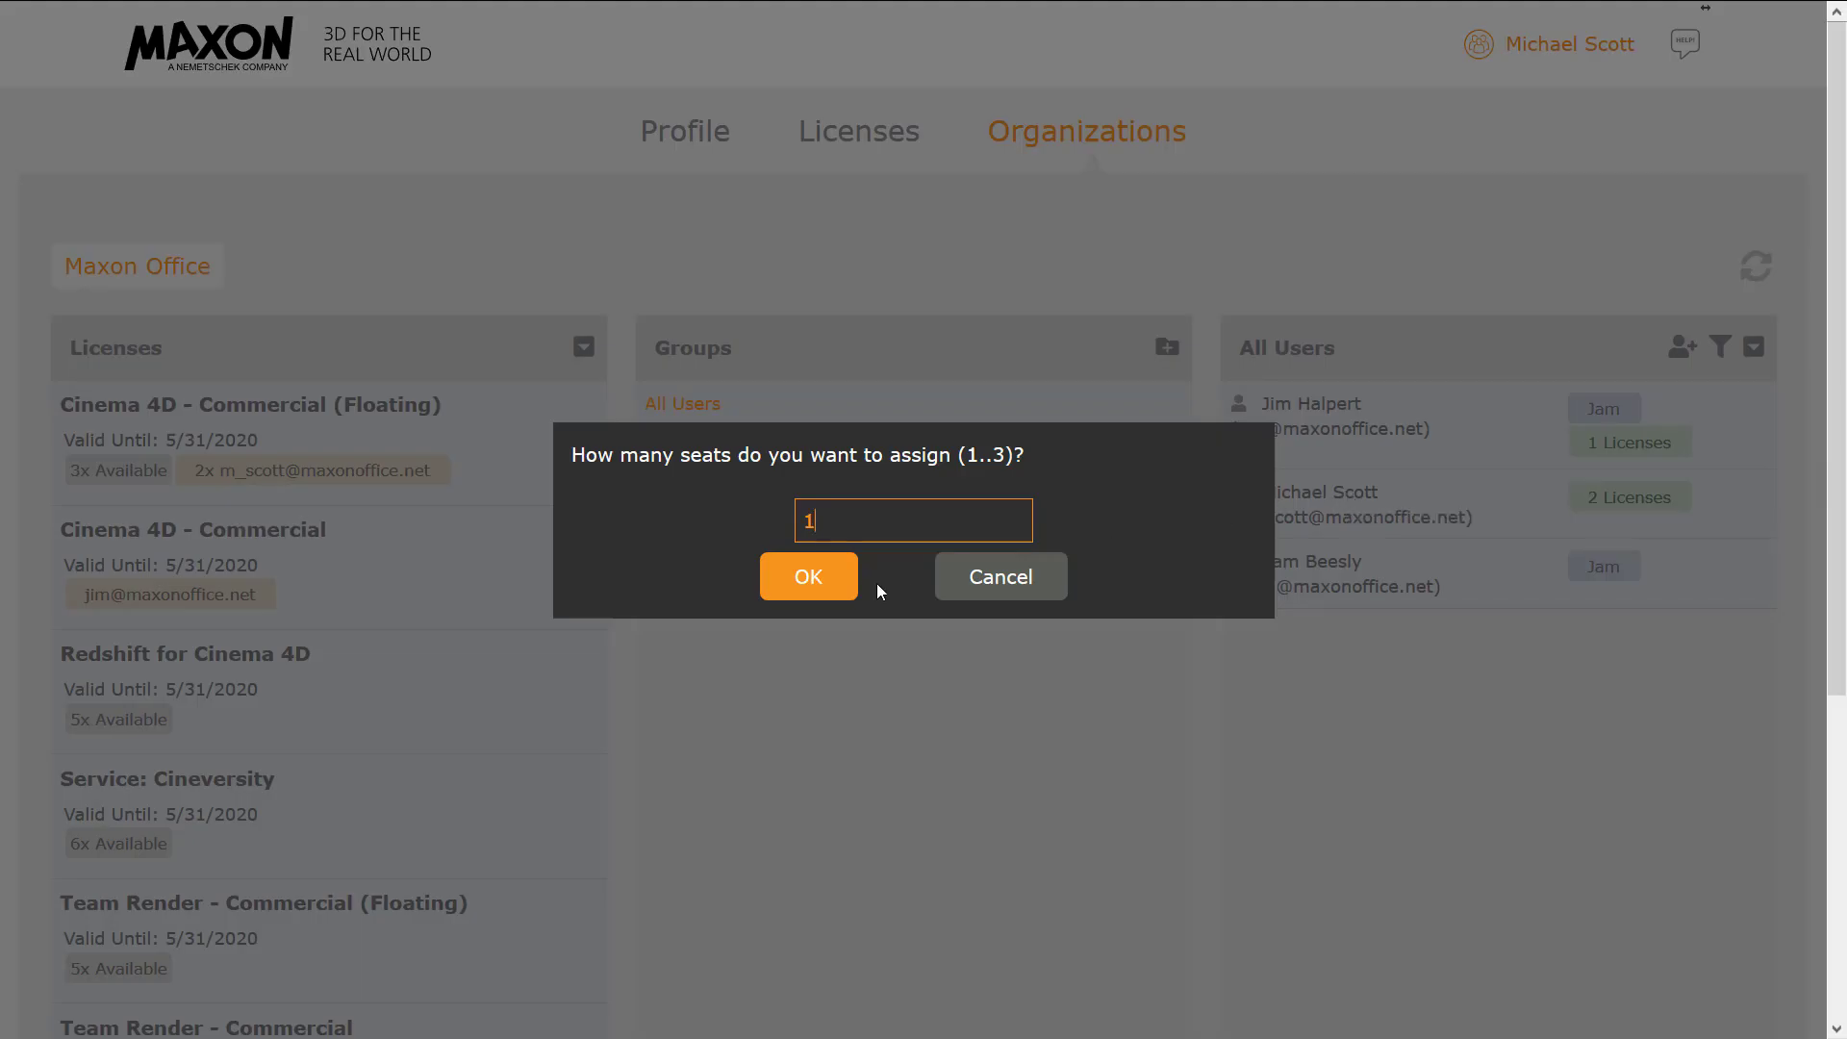
Step: Confirm floating Cinema 4D Commercial seat assignments of one and then two seats
click(808, 577)
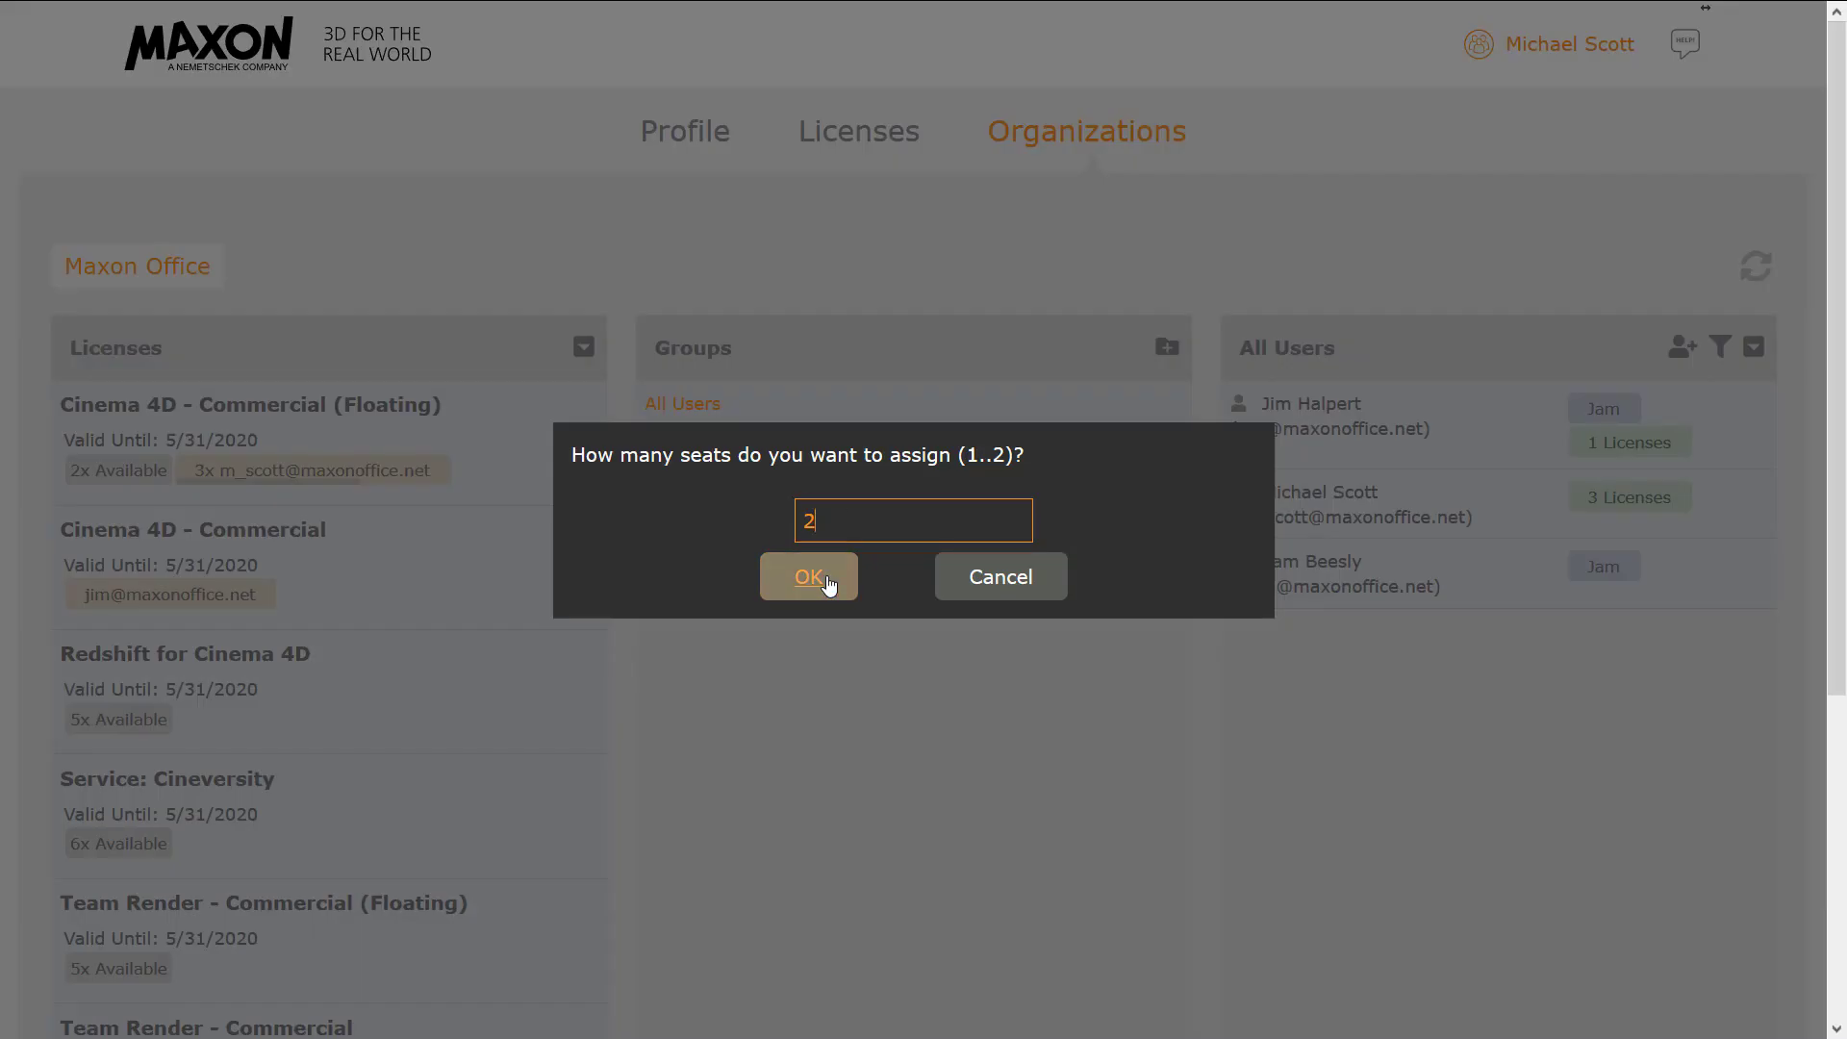
click(808, 577)
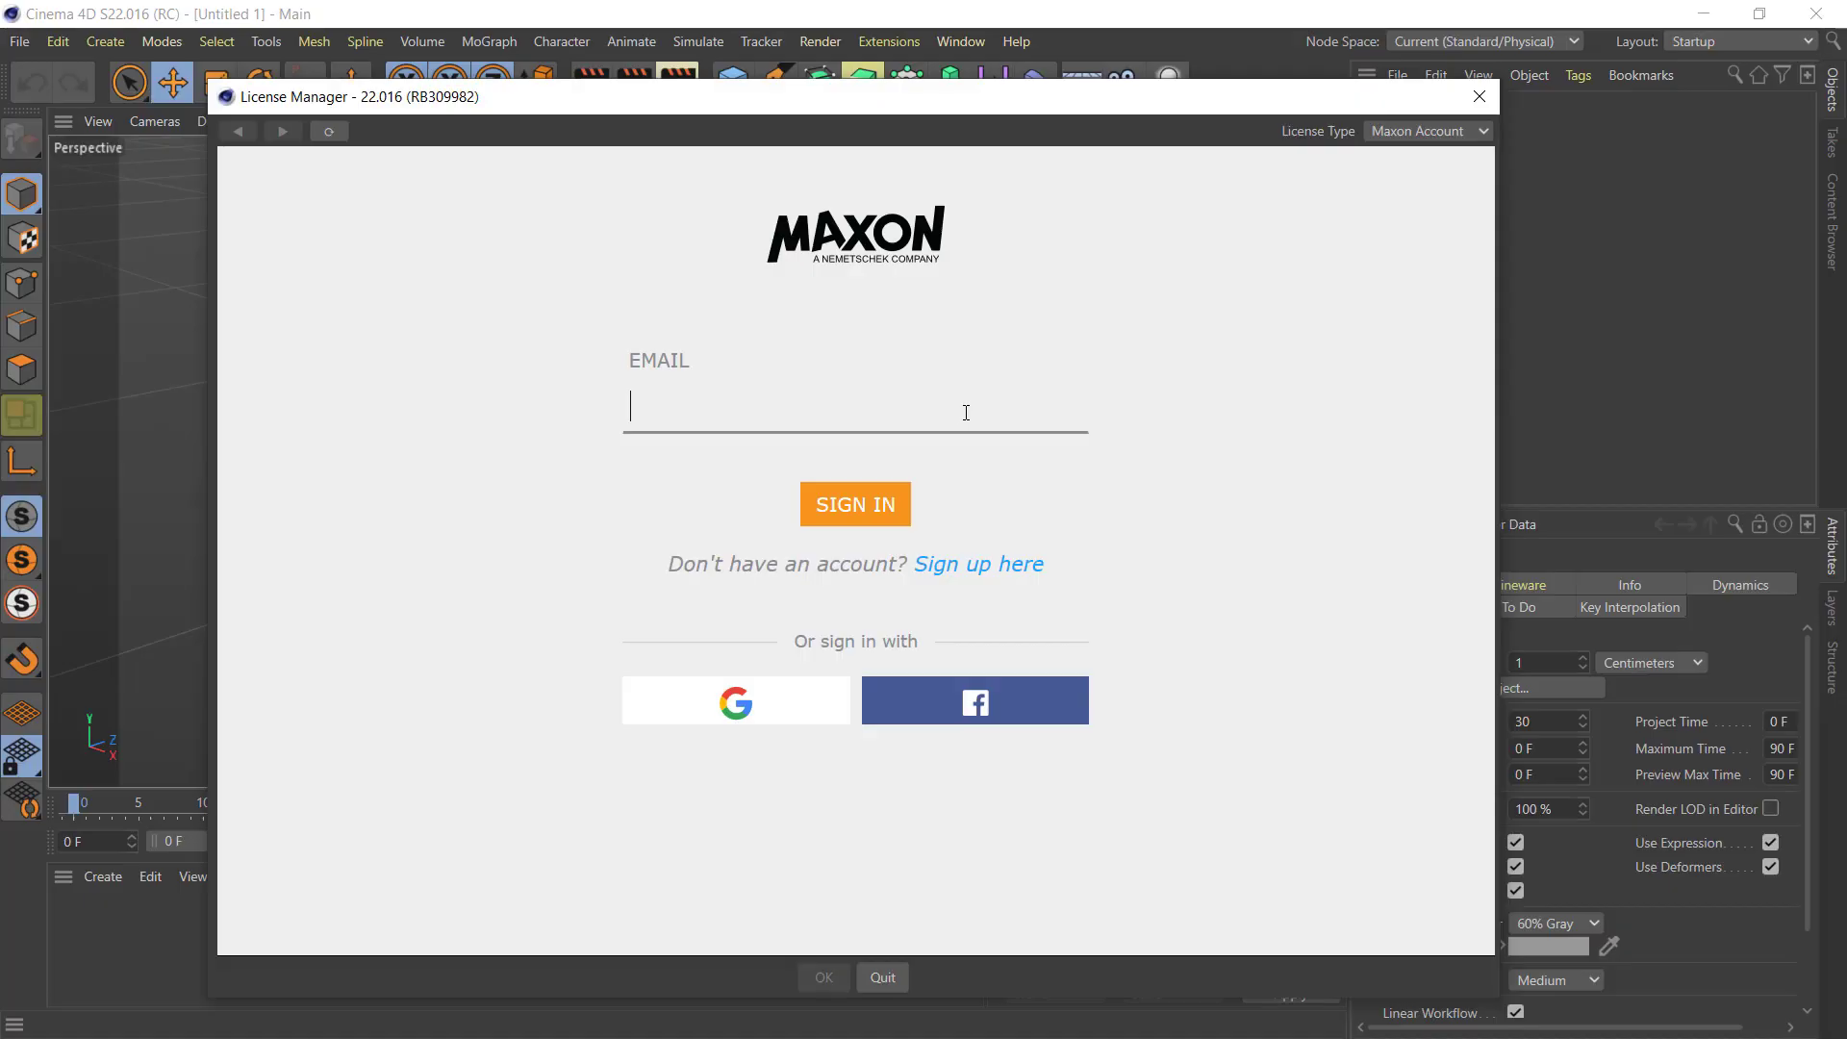
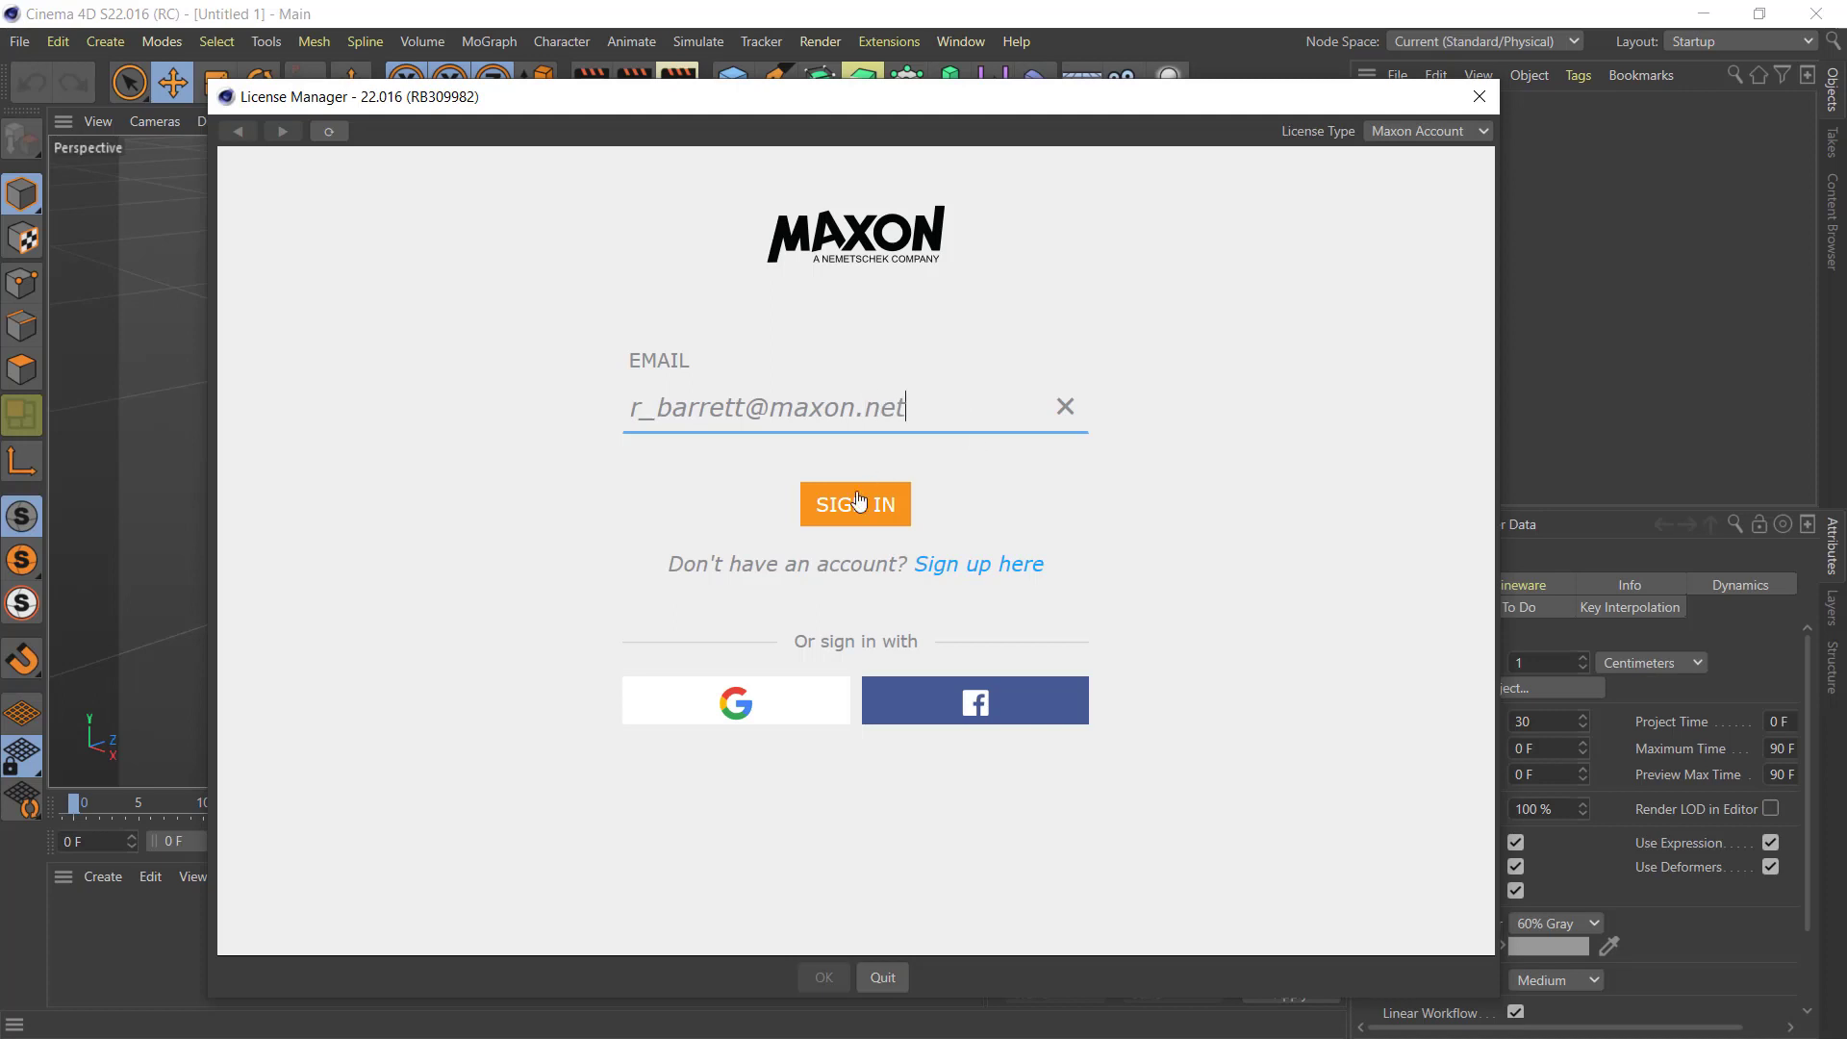
click(855, 504)
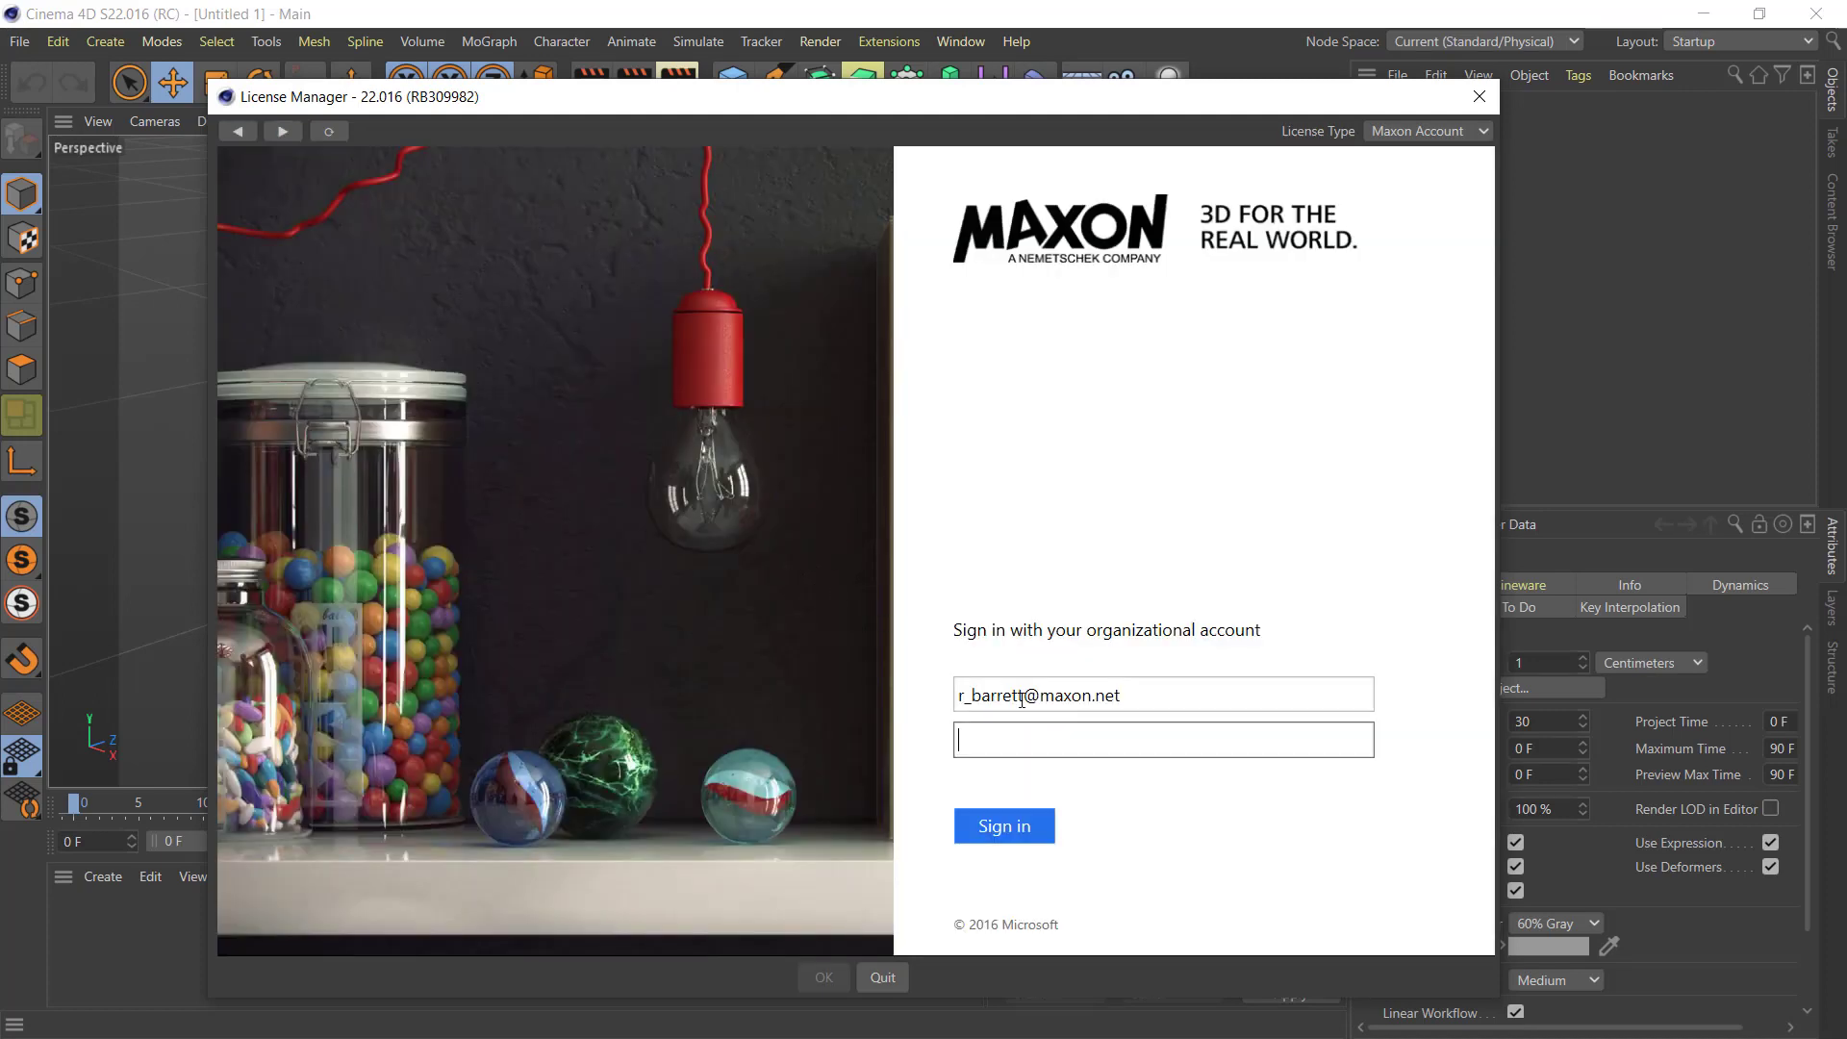
text(password)
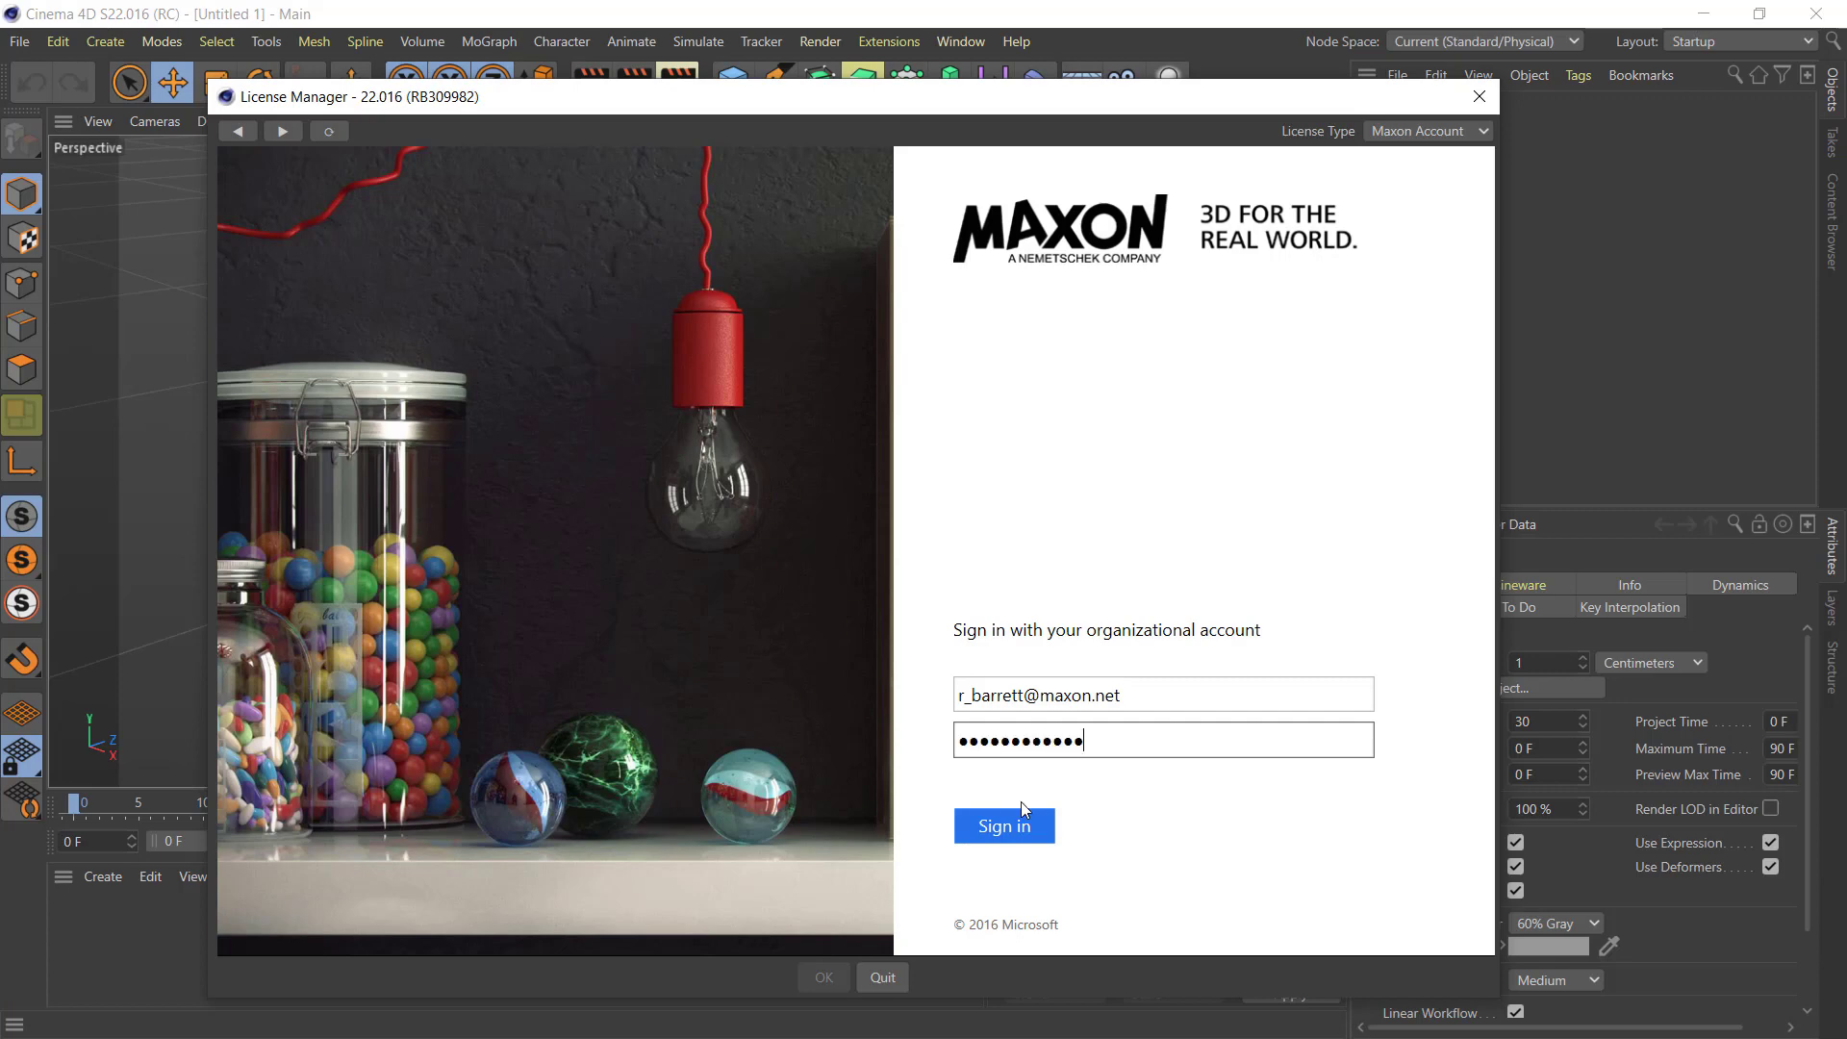
click(1004, 826)
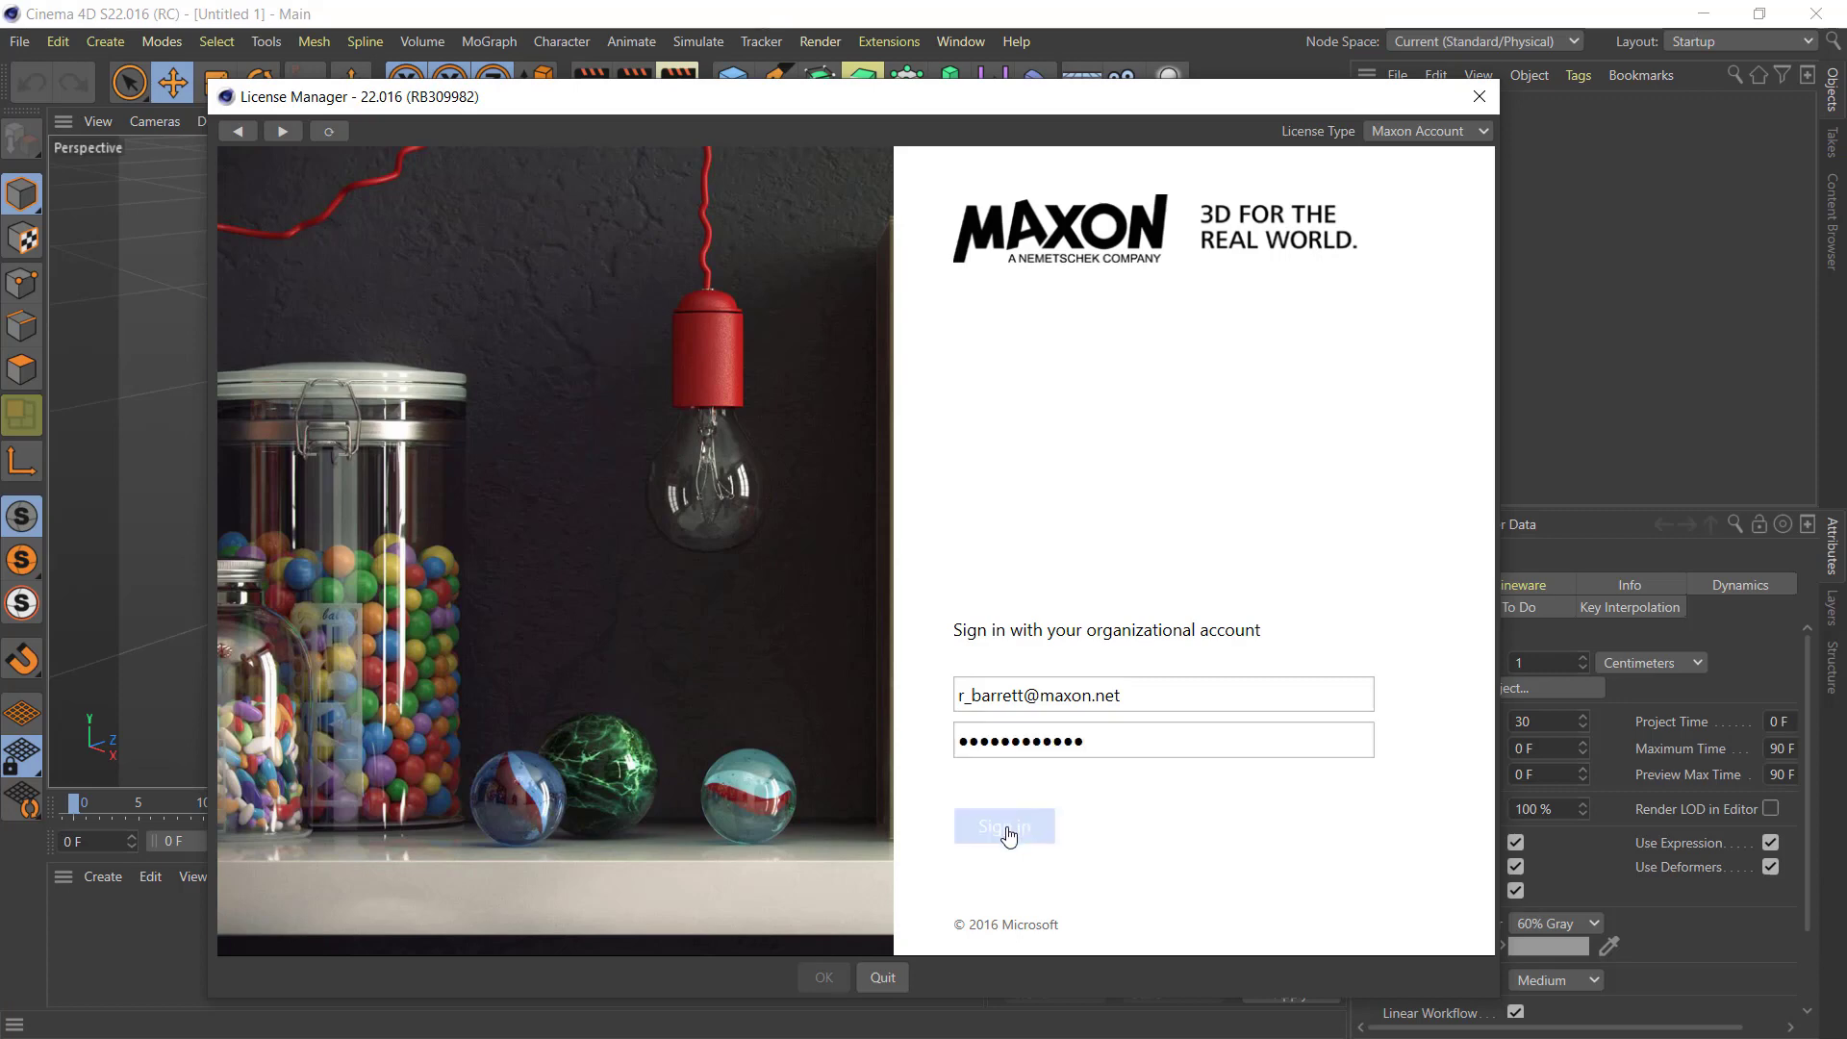
click(1002, 825)
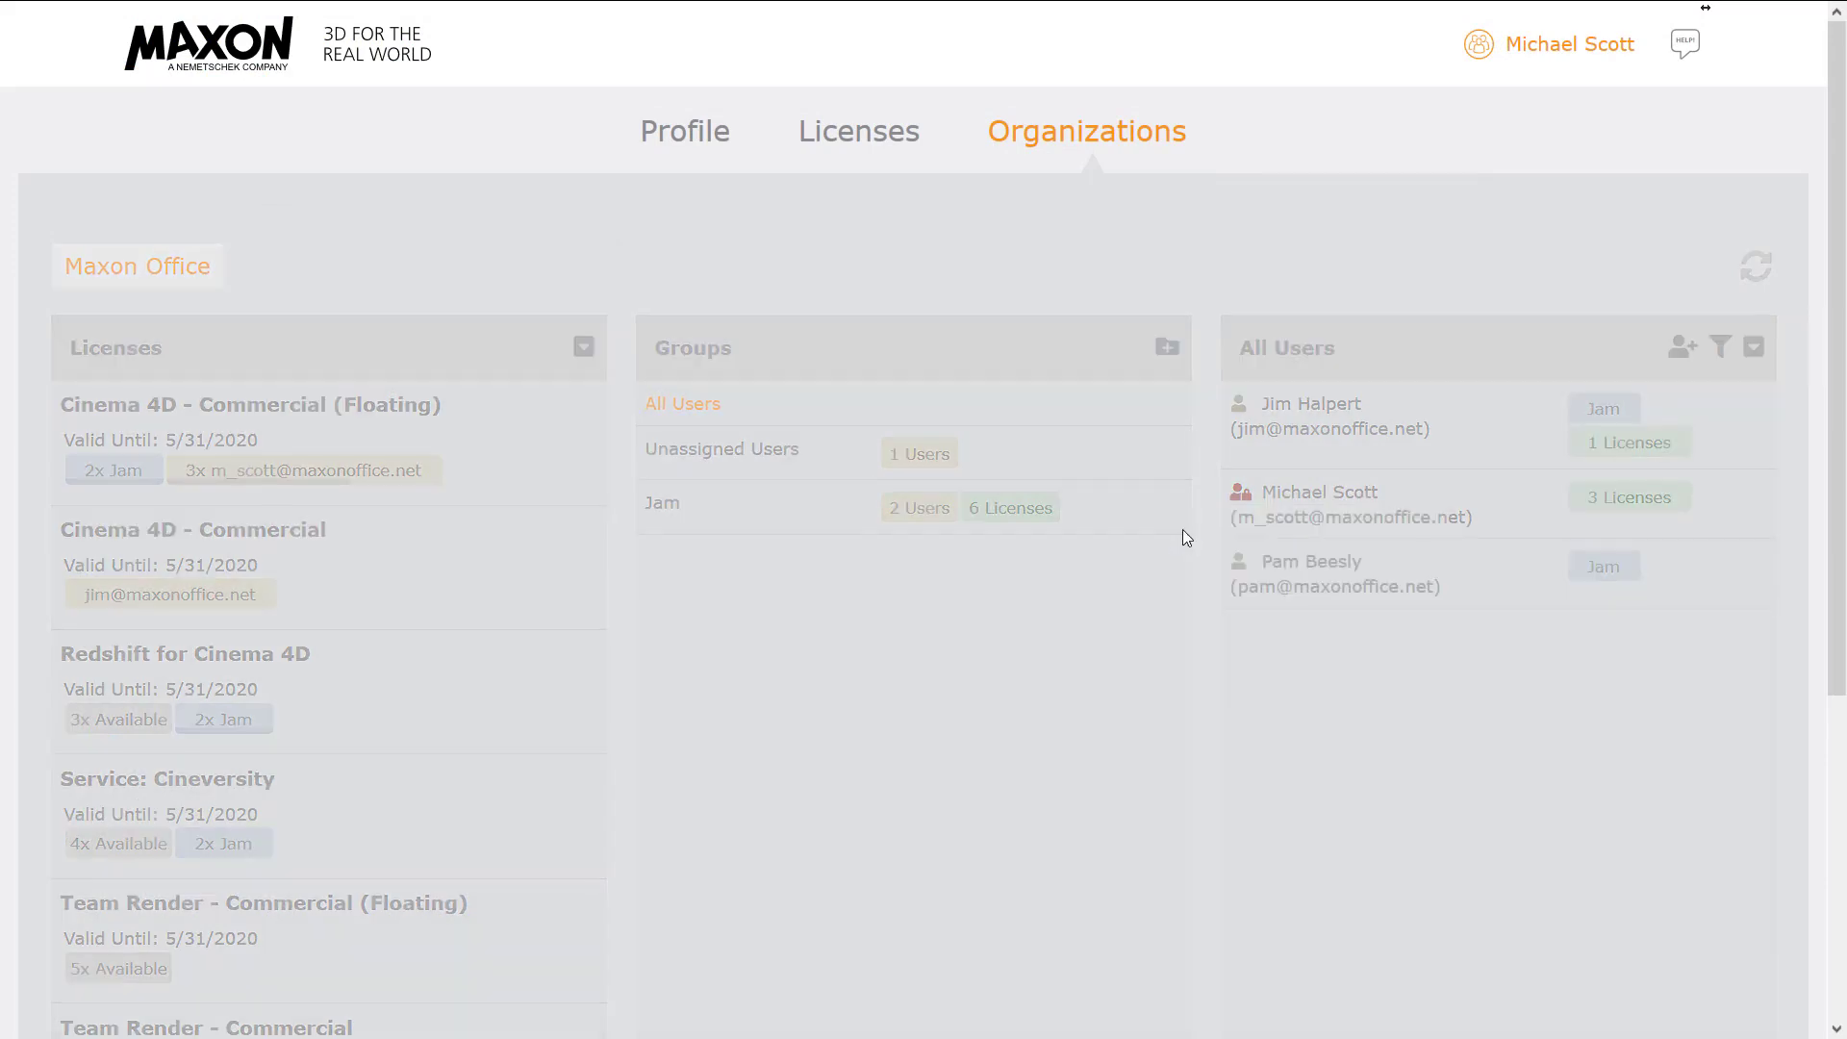
click(1009, 507)
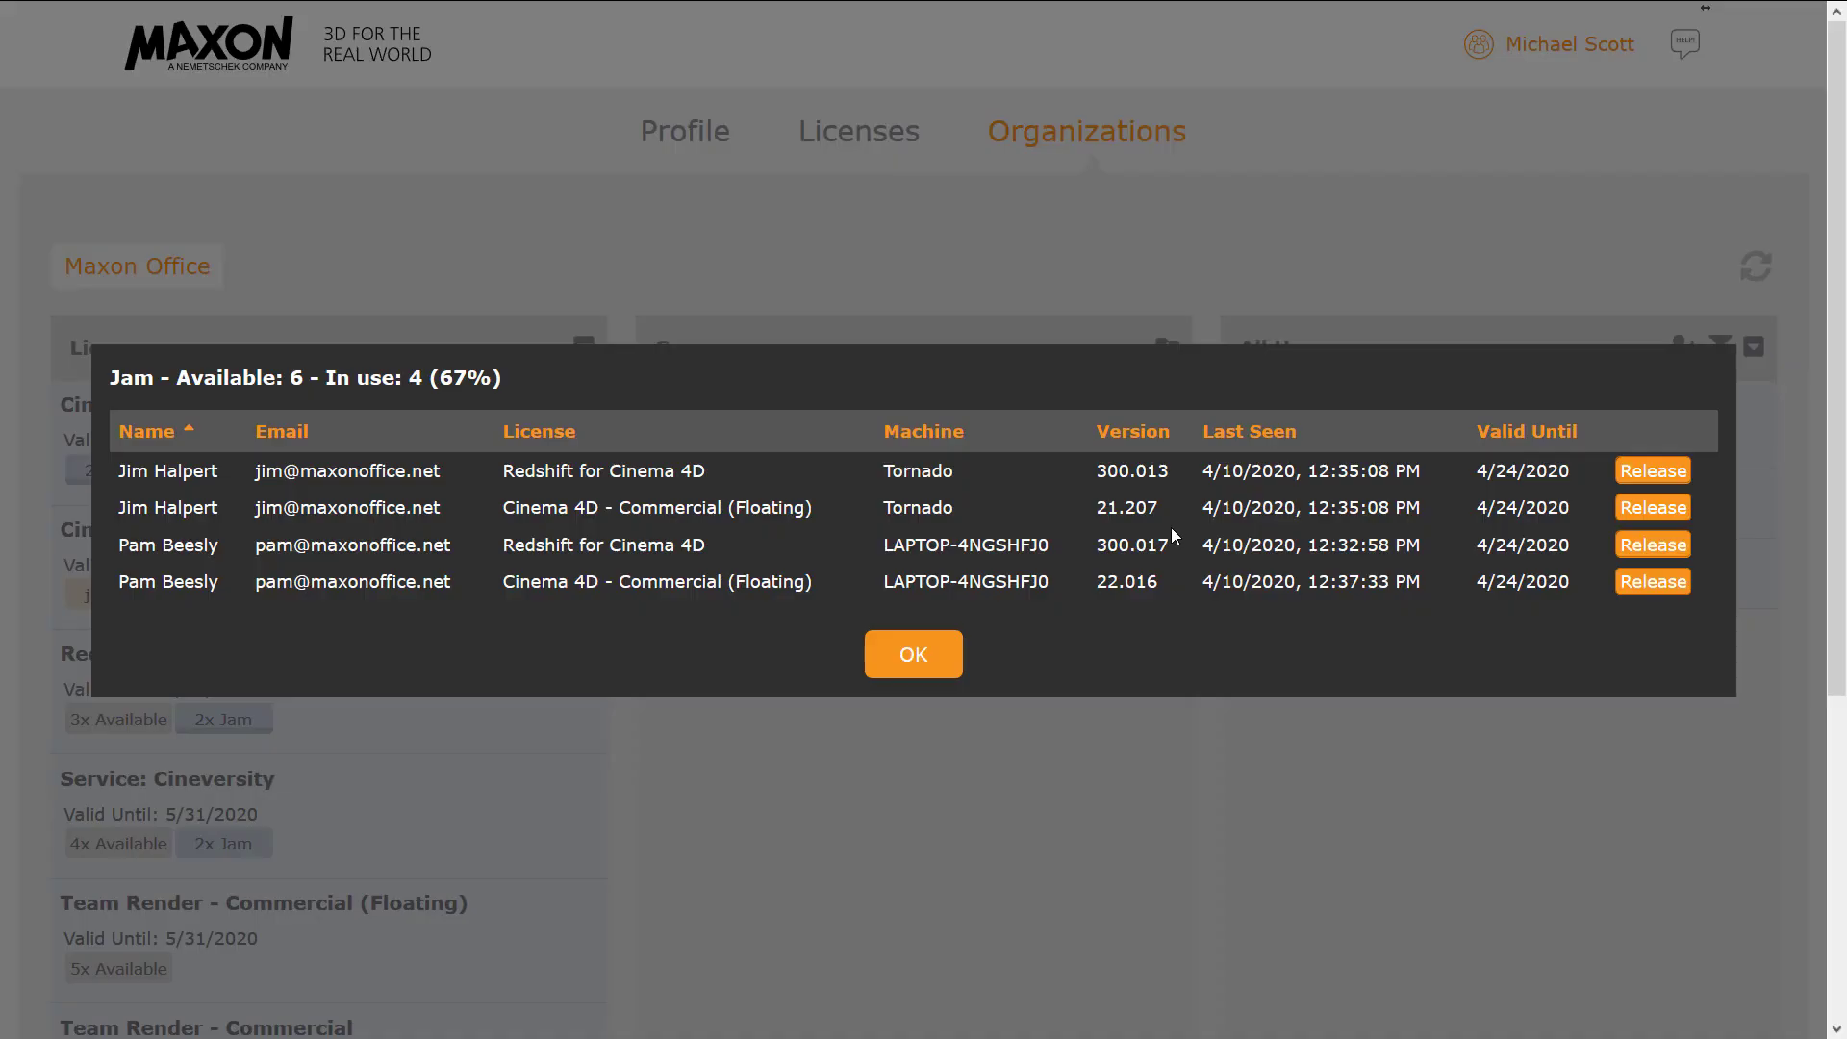
mouse_move(1140, 569)
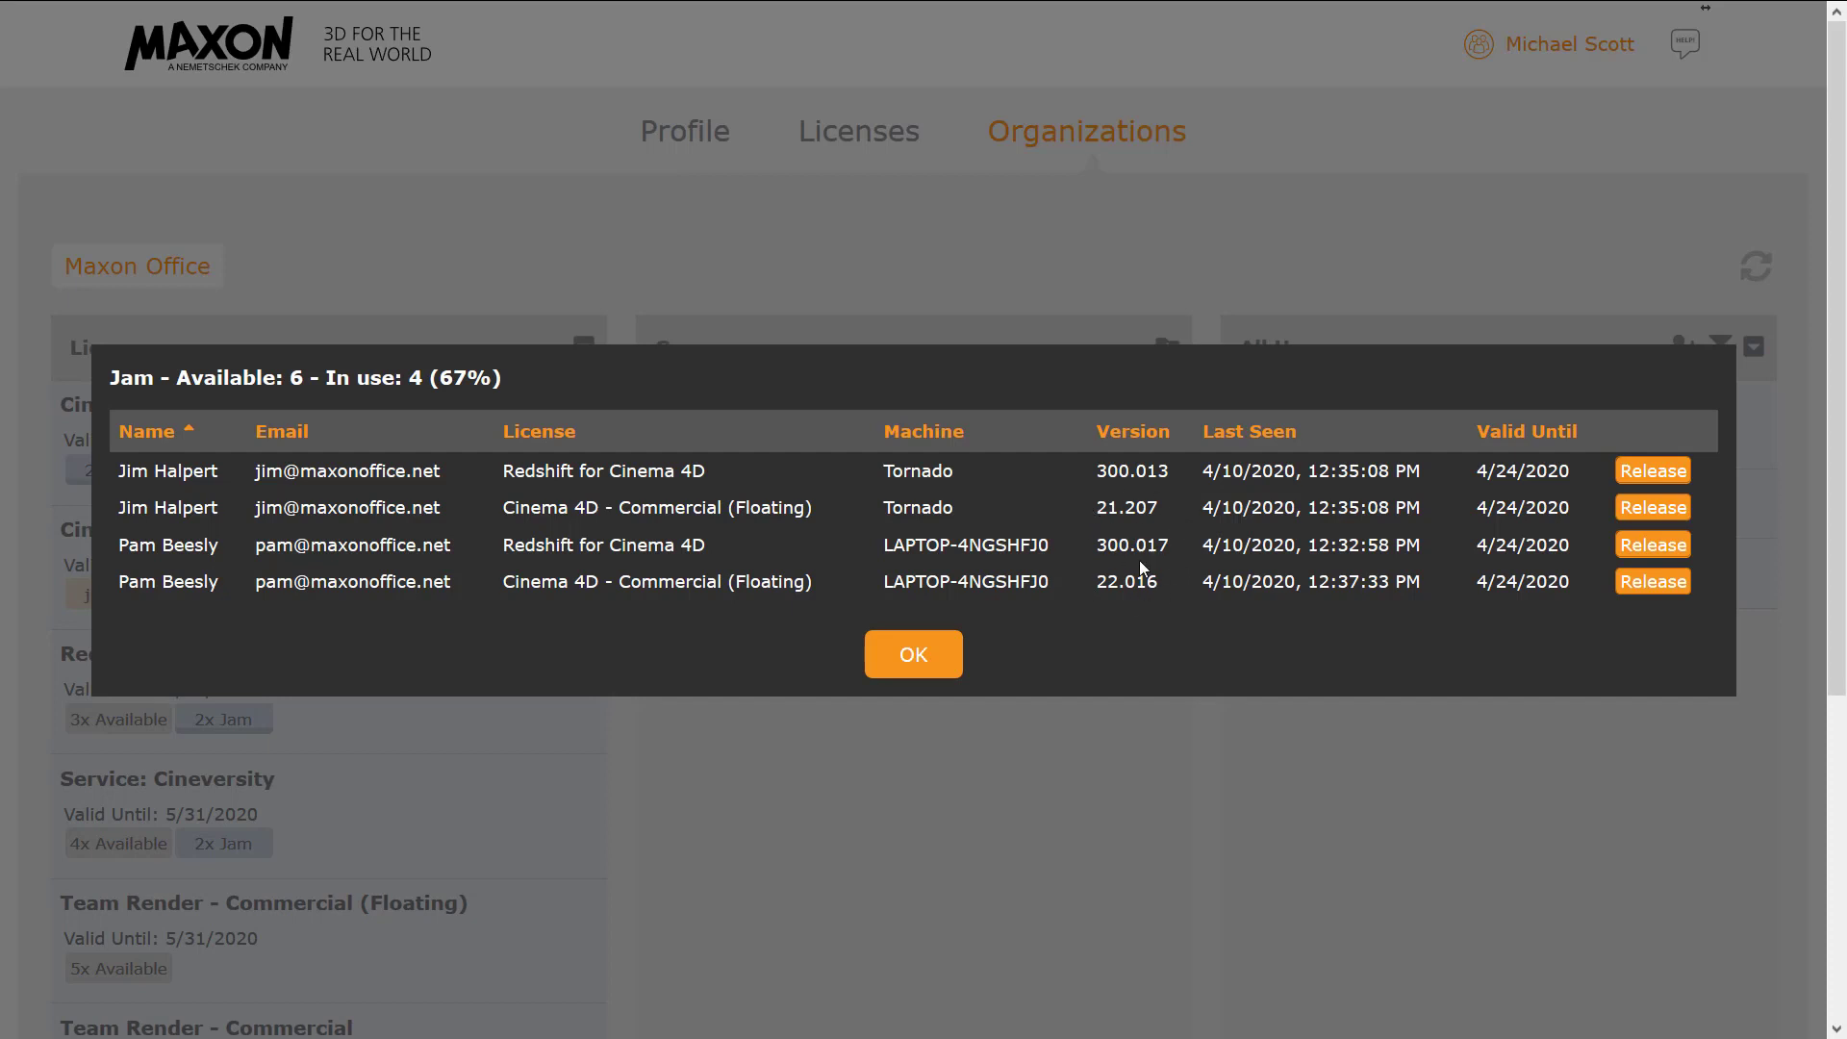
mouse_move(1134, 614)
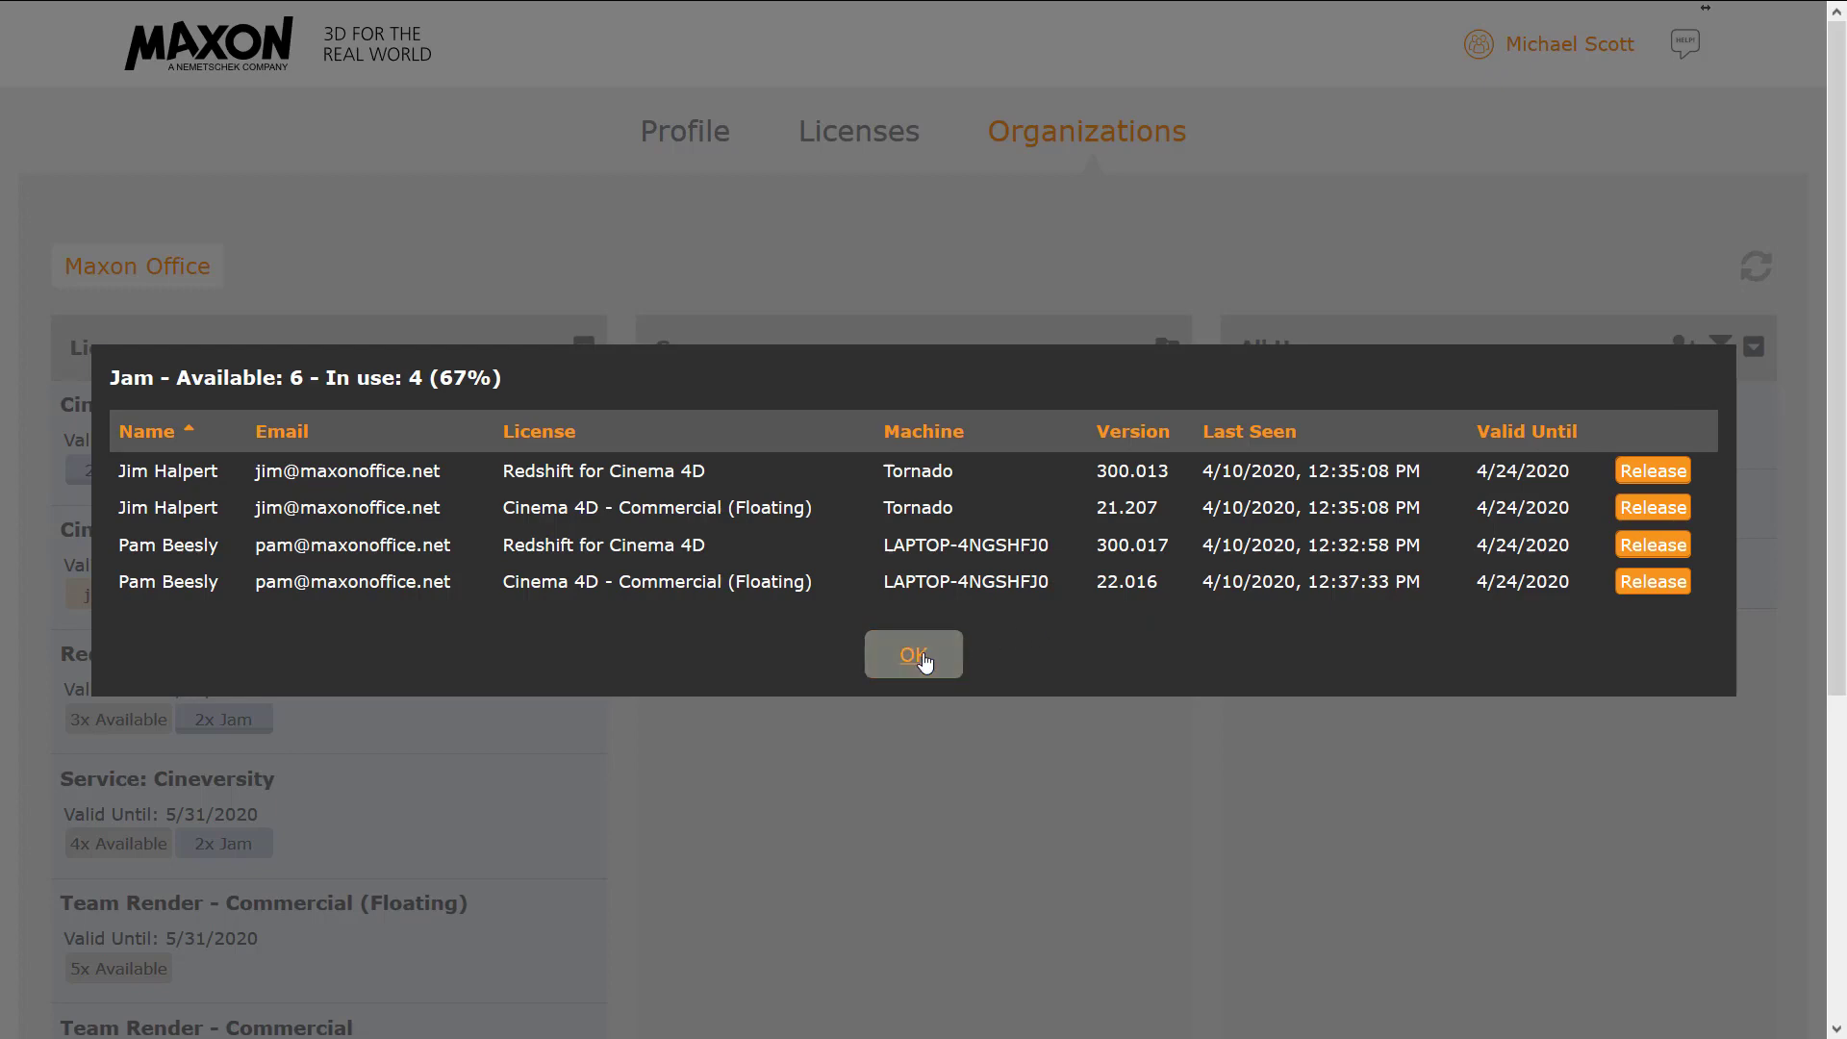
click(913, 655)
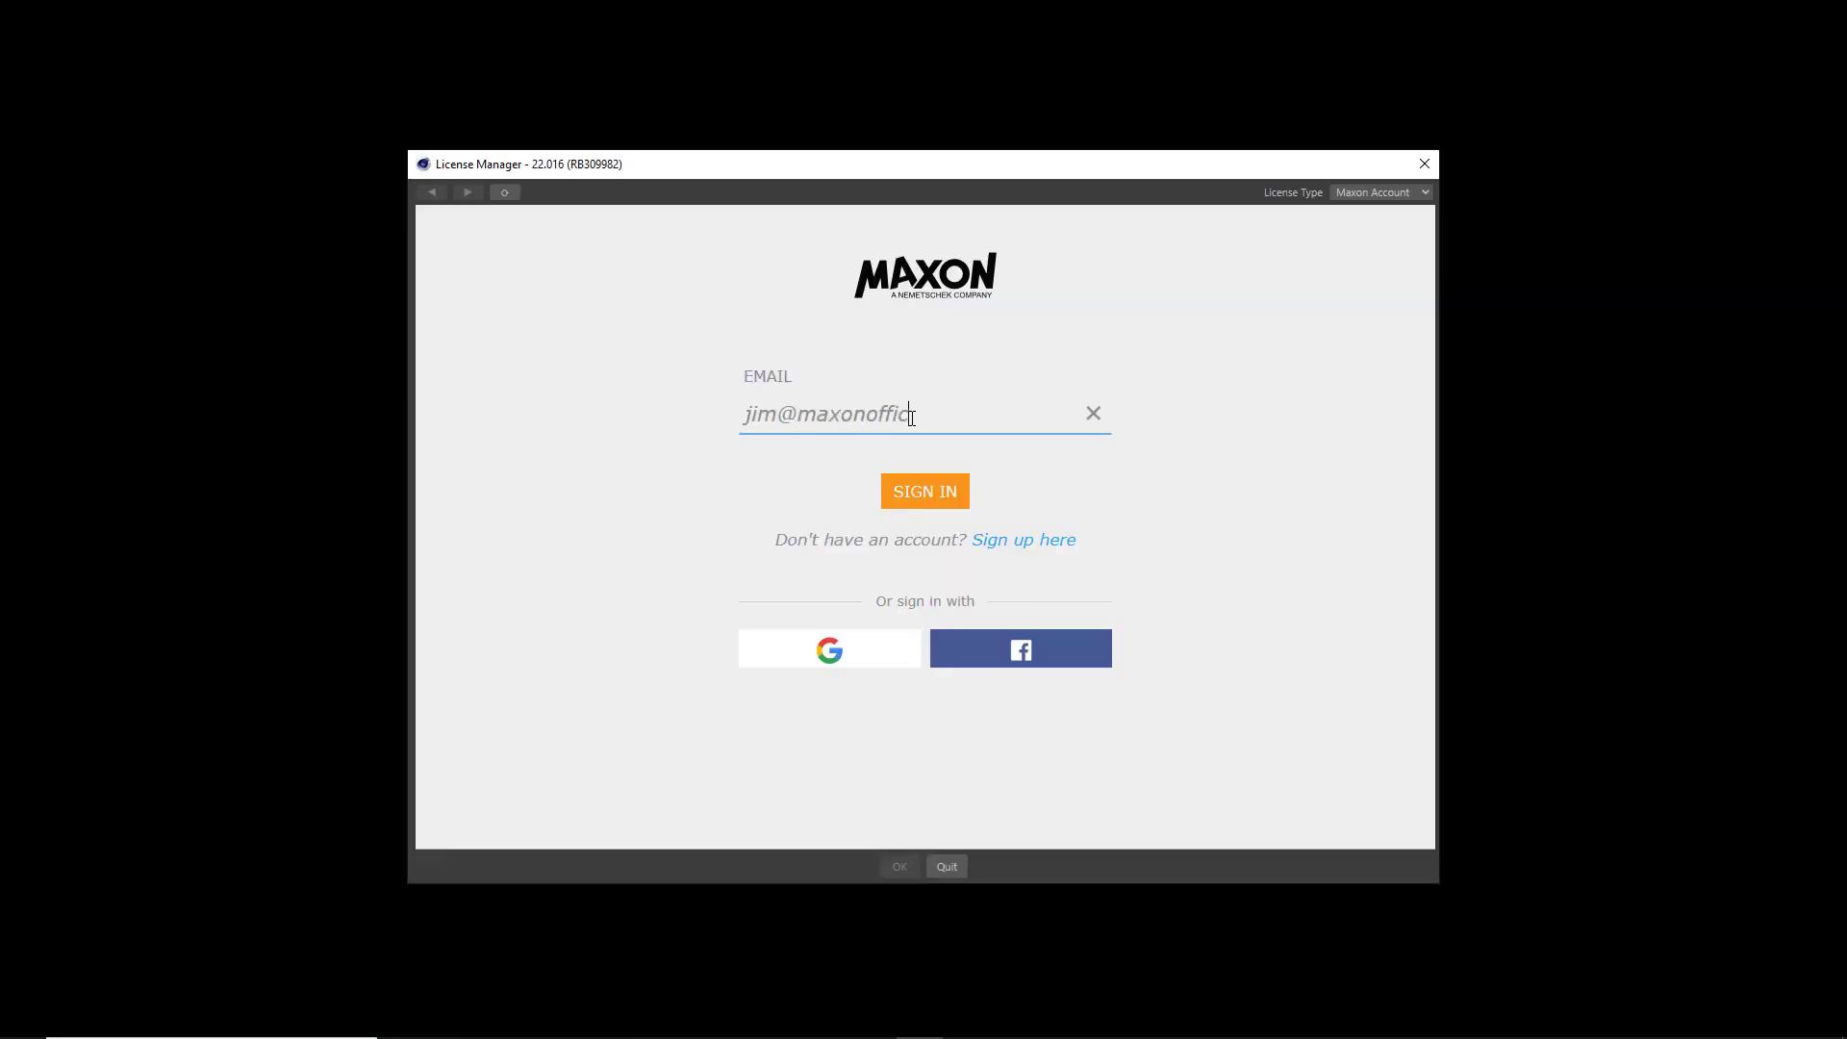
Step: Sign in as Jim and activate the Cinema 4D - Commercial license on this machine
click(925, 492)
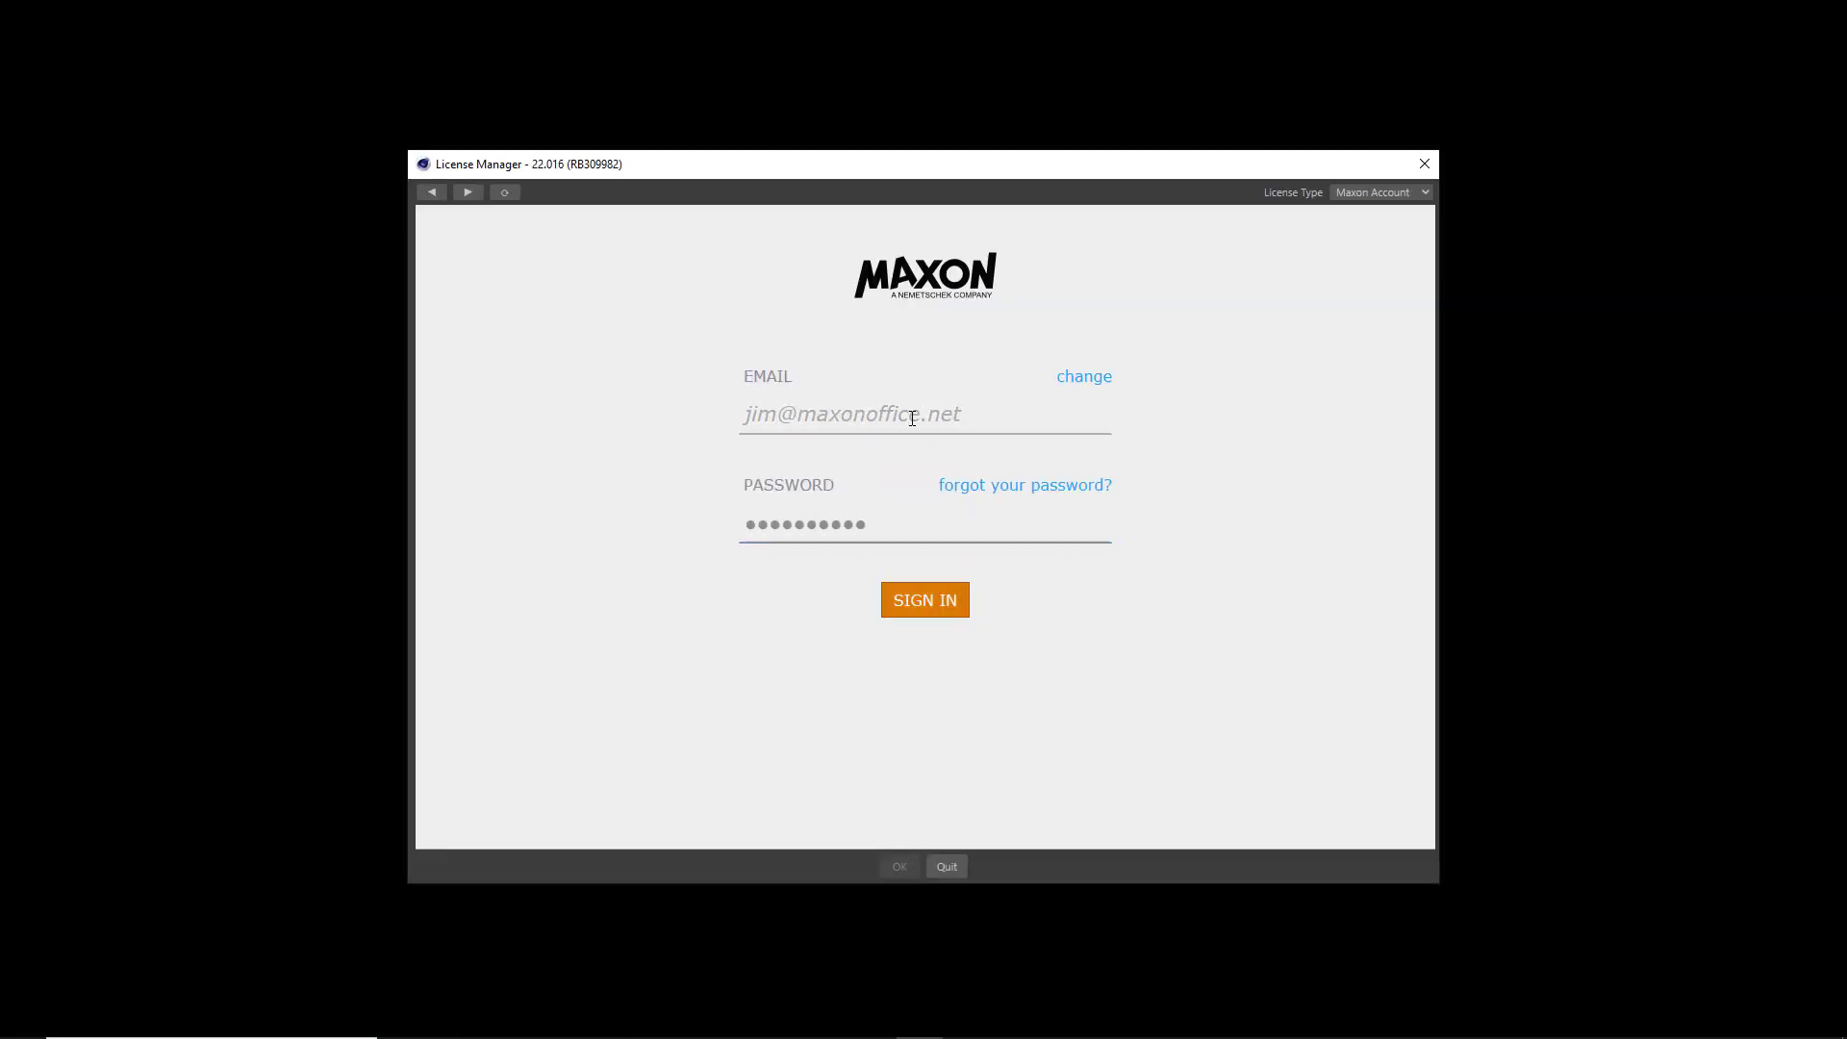
click(923, 599)
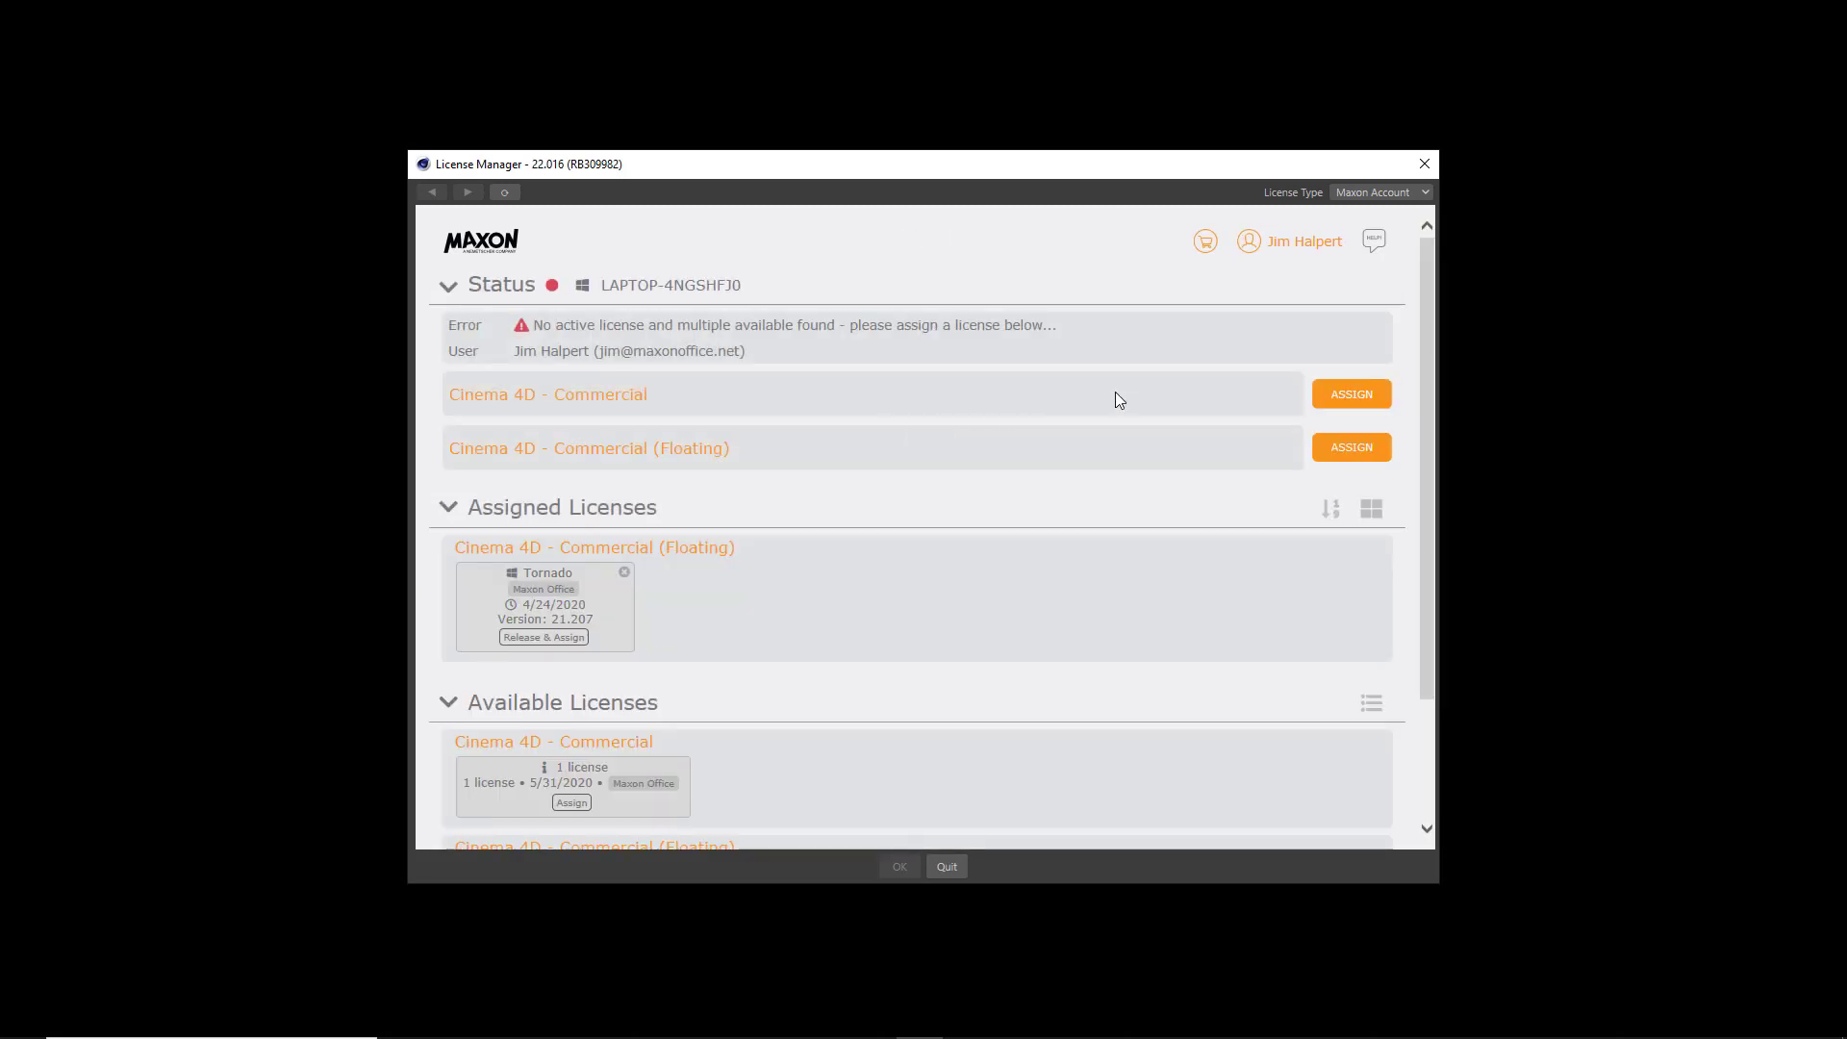
click(1350, 394)
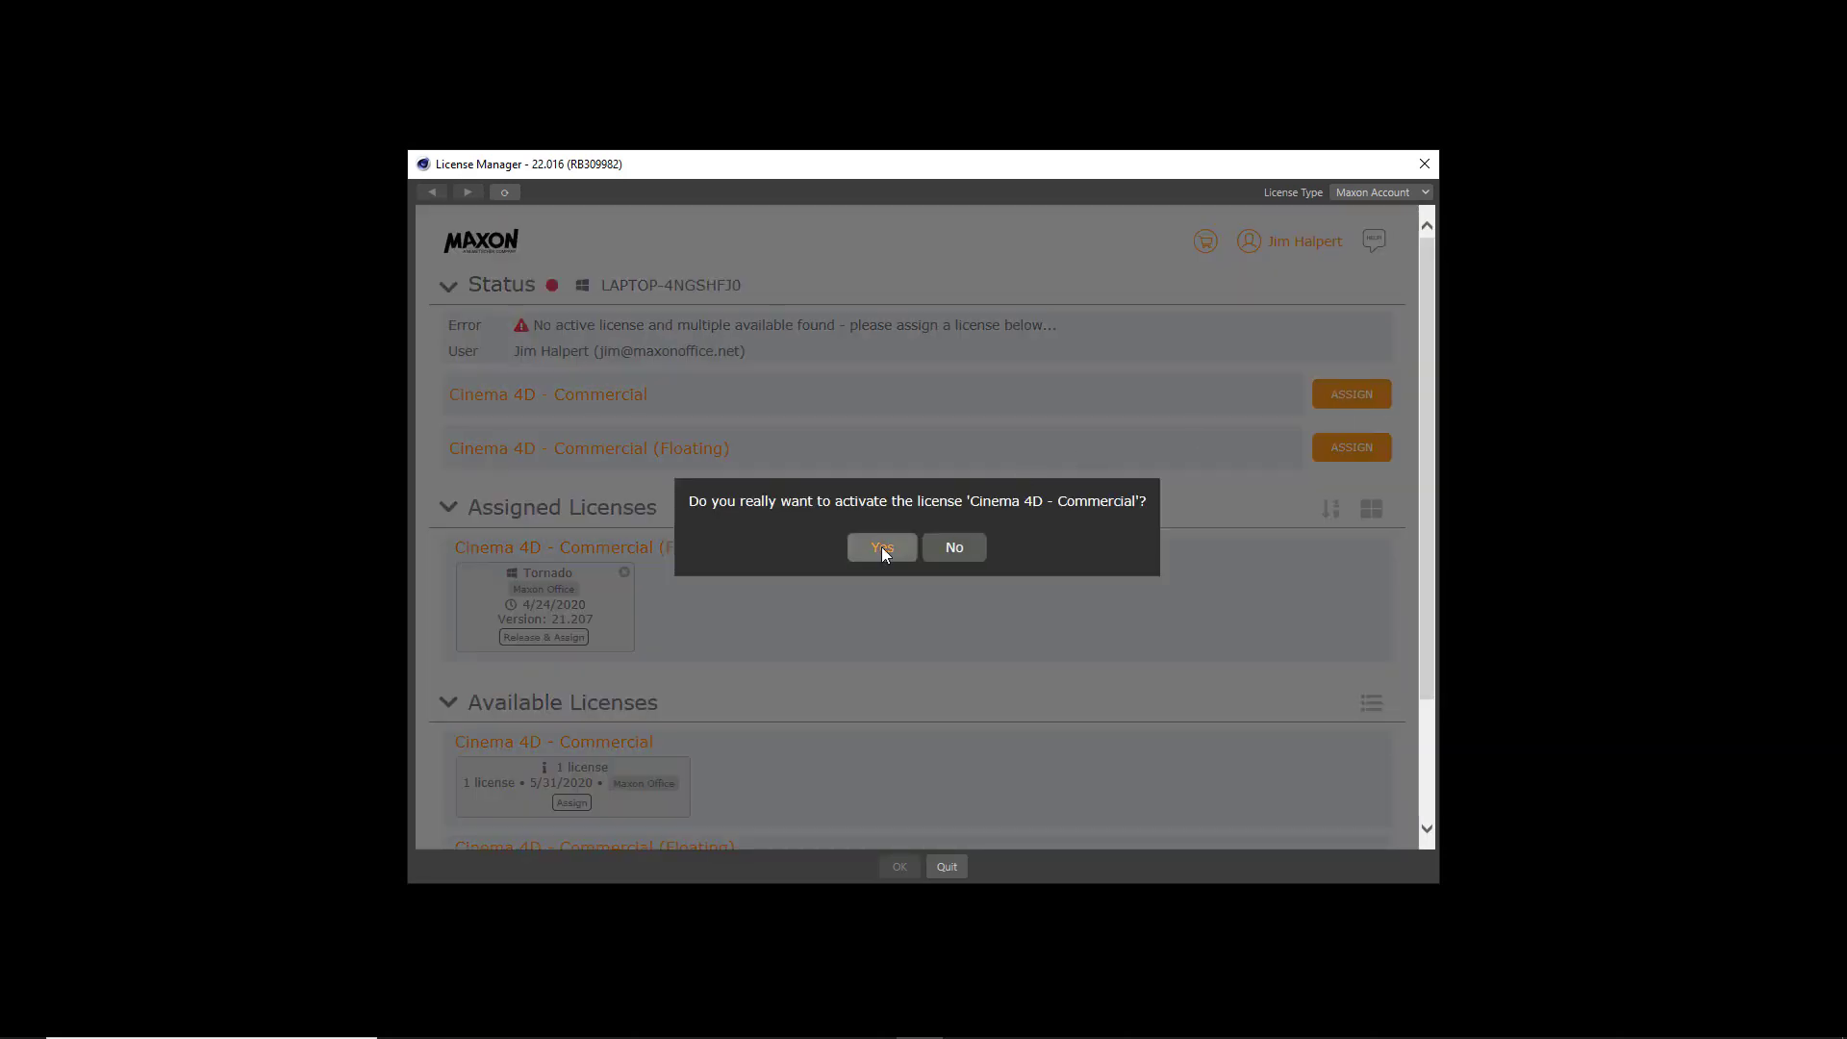
click(881, 546)
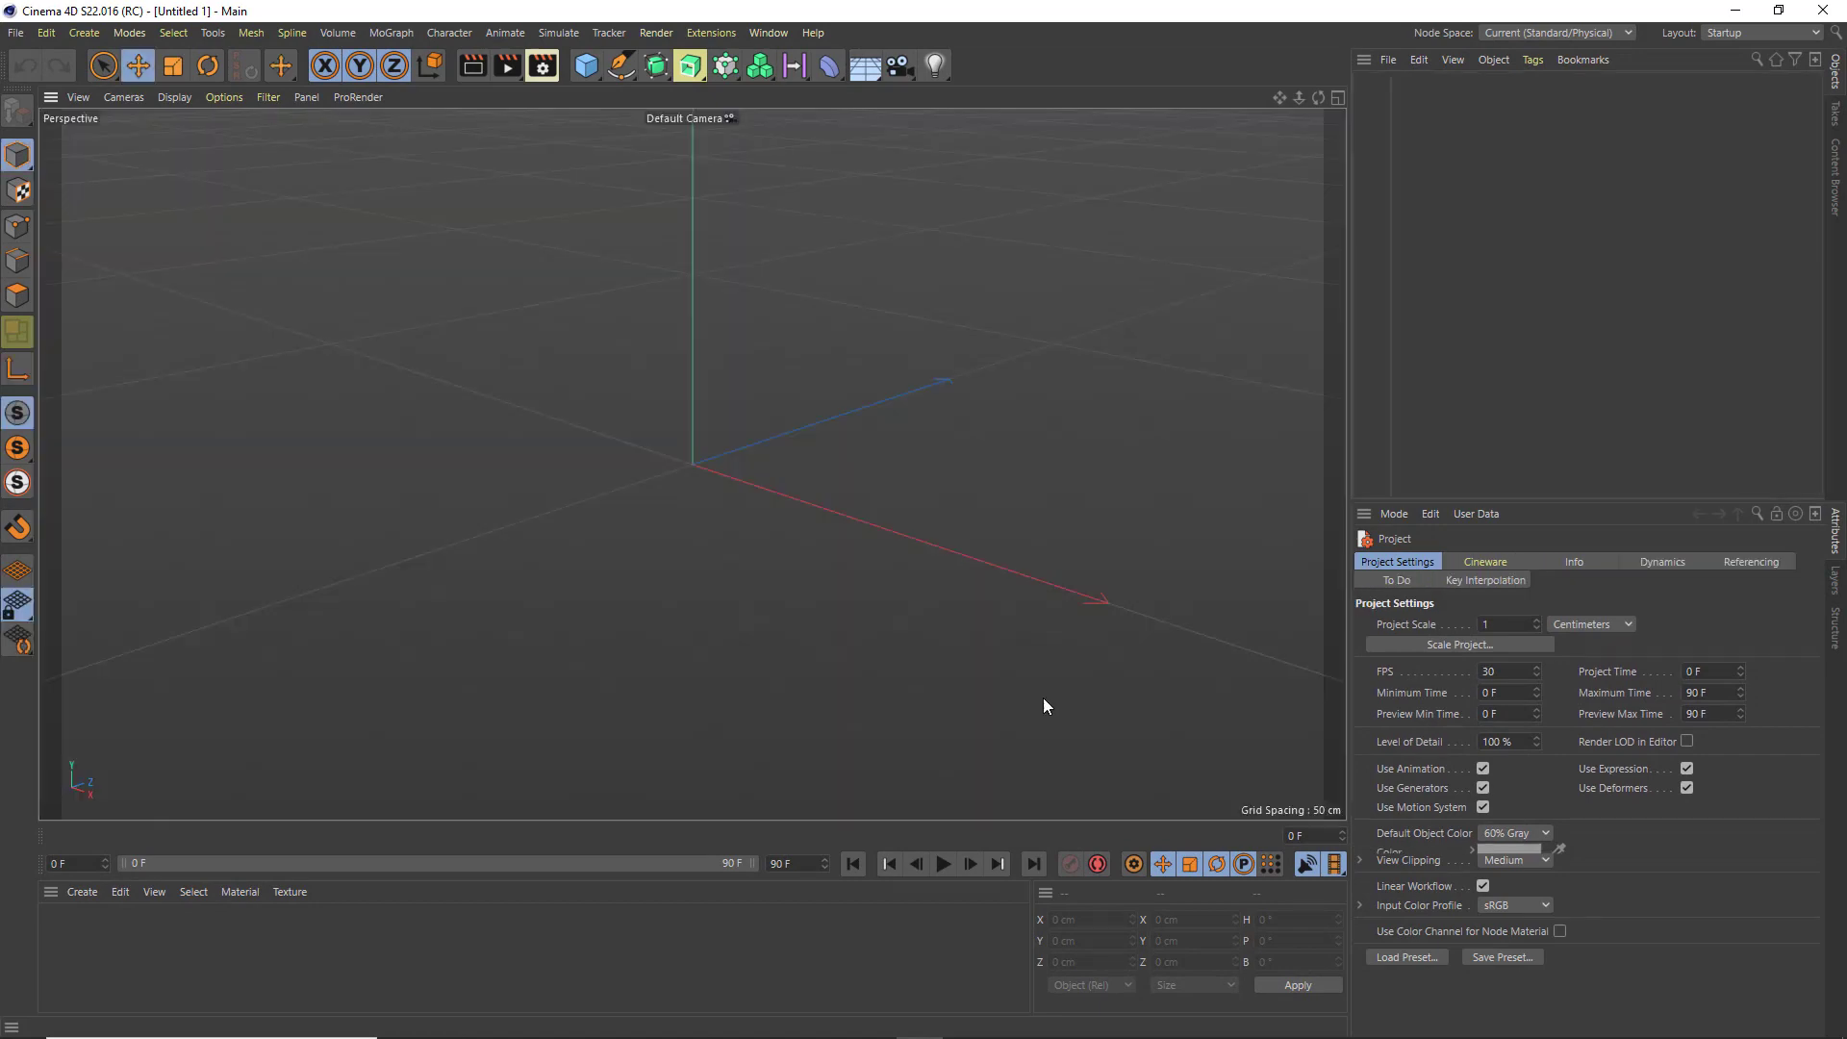